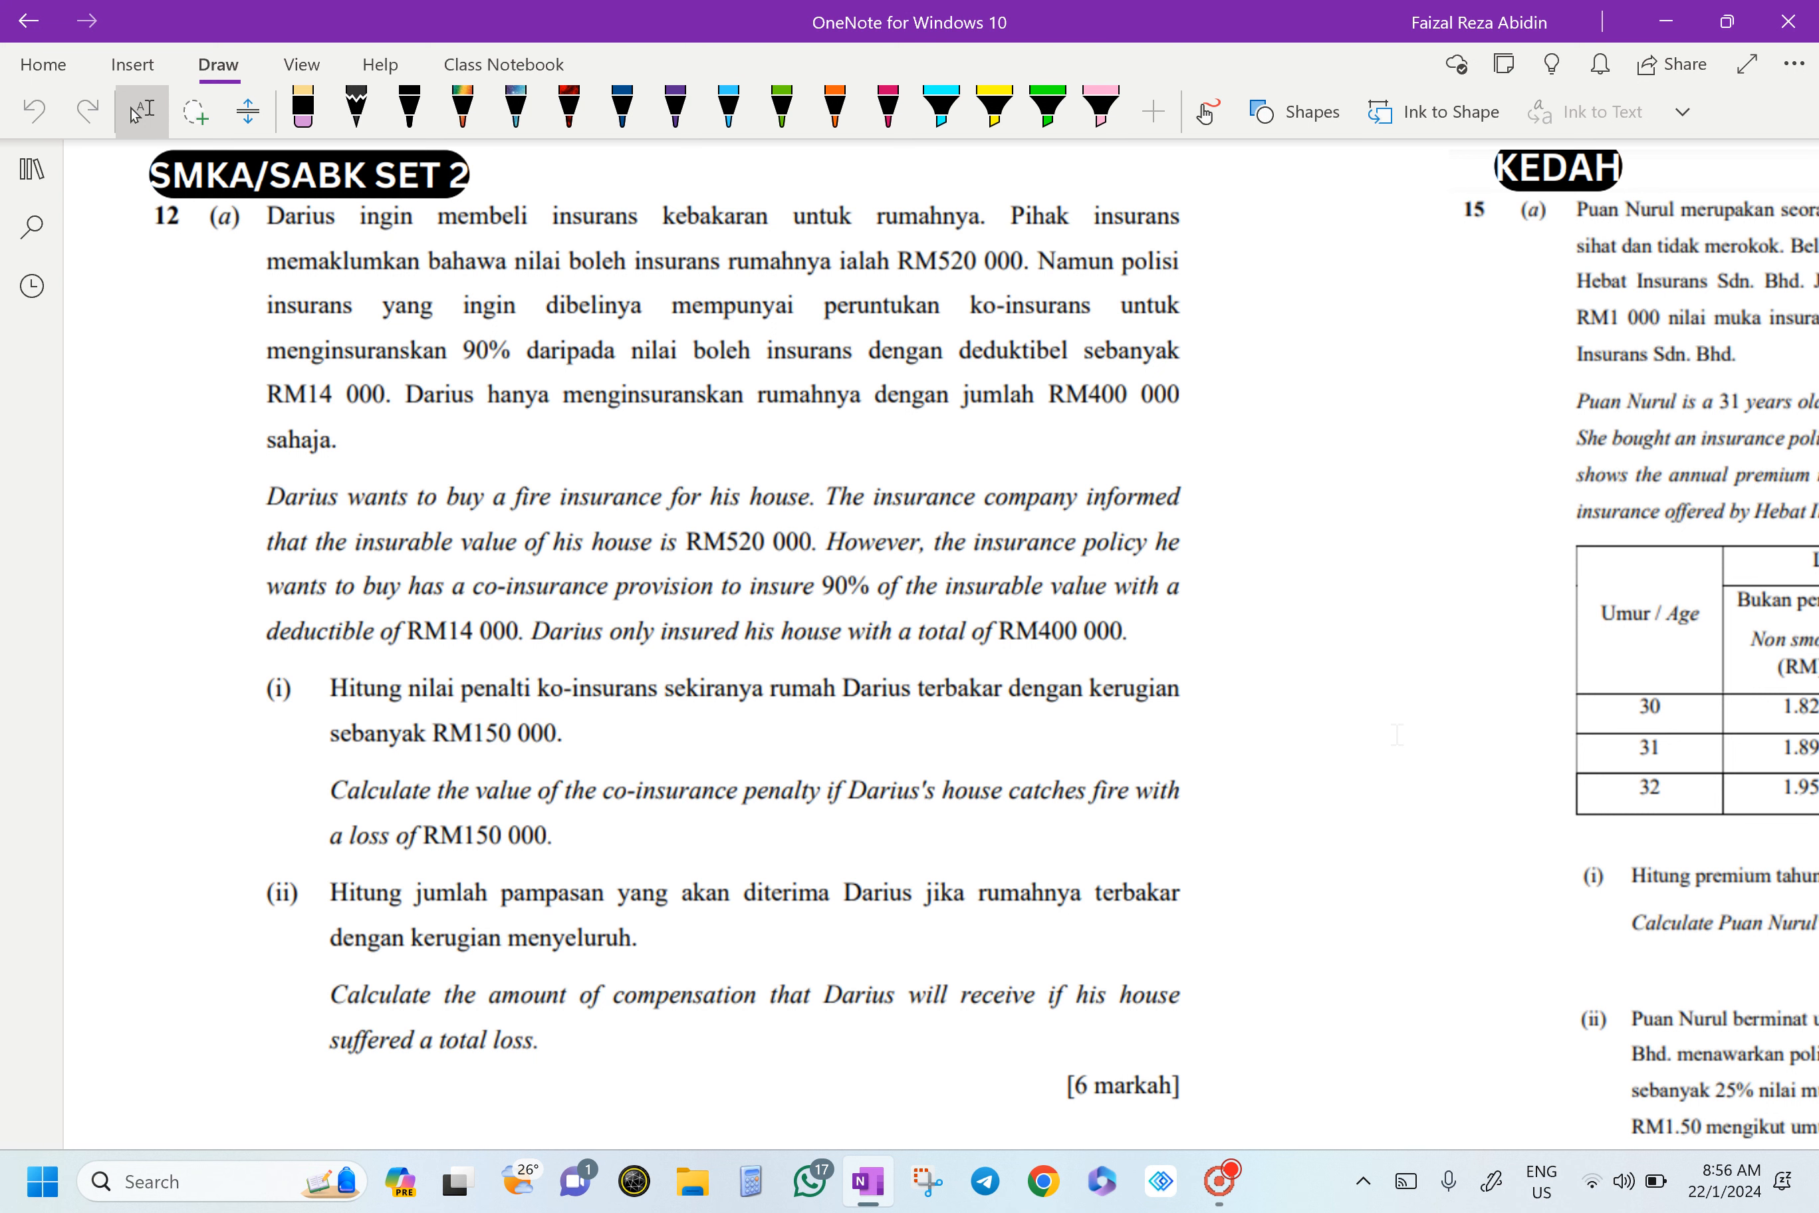
# - Mark RM520 000 and 90% in orange ink and handwrite 90/100 × 520 000 = 460 000
pyautogui.scroll(3)
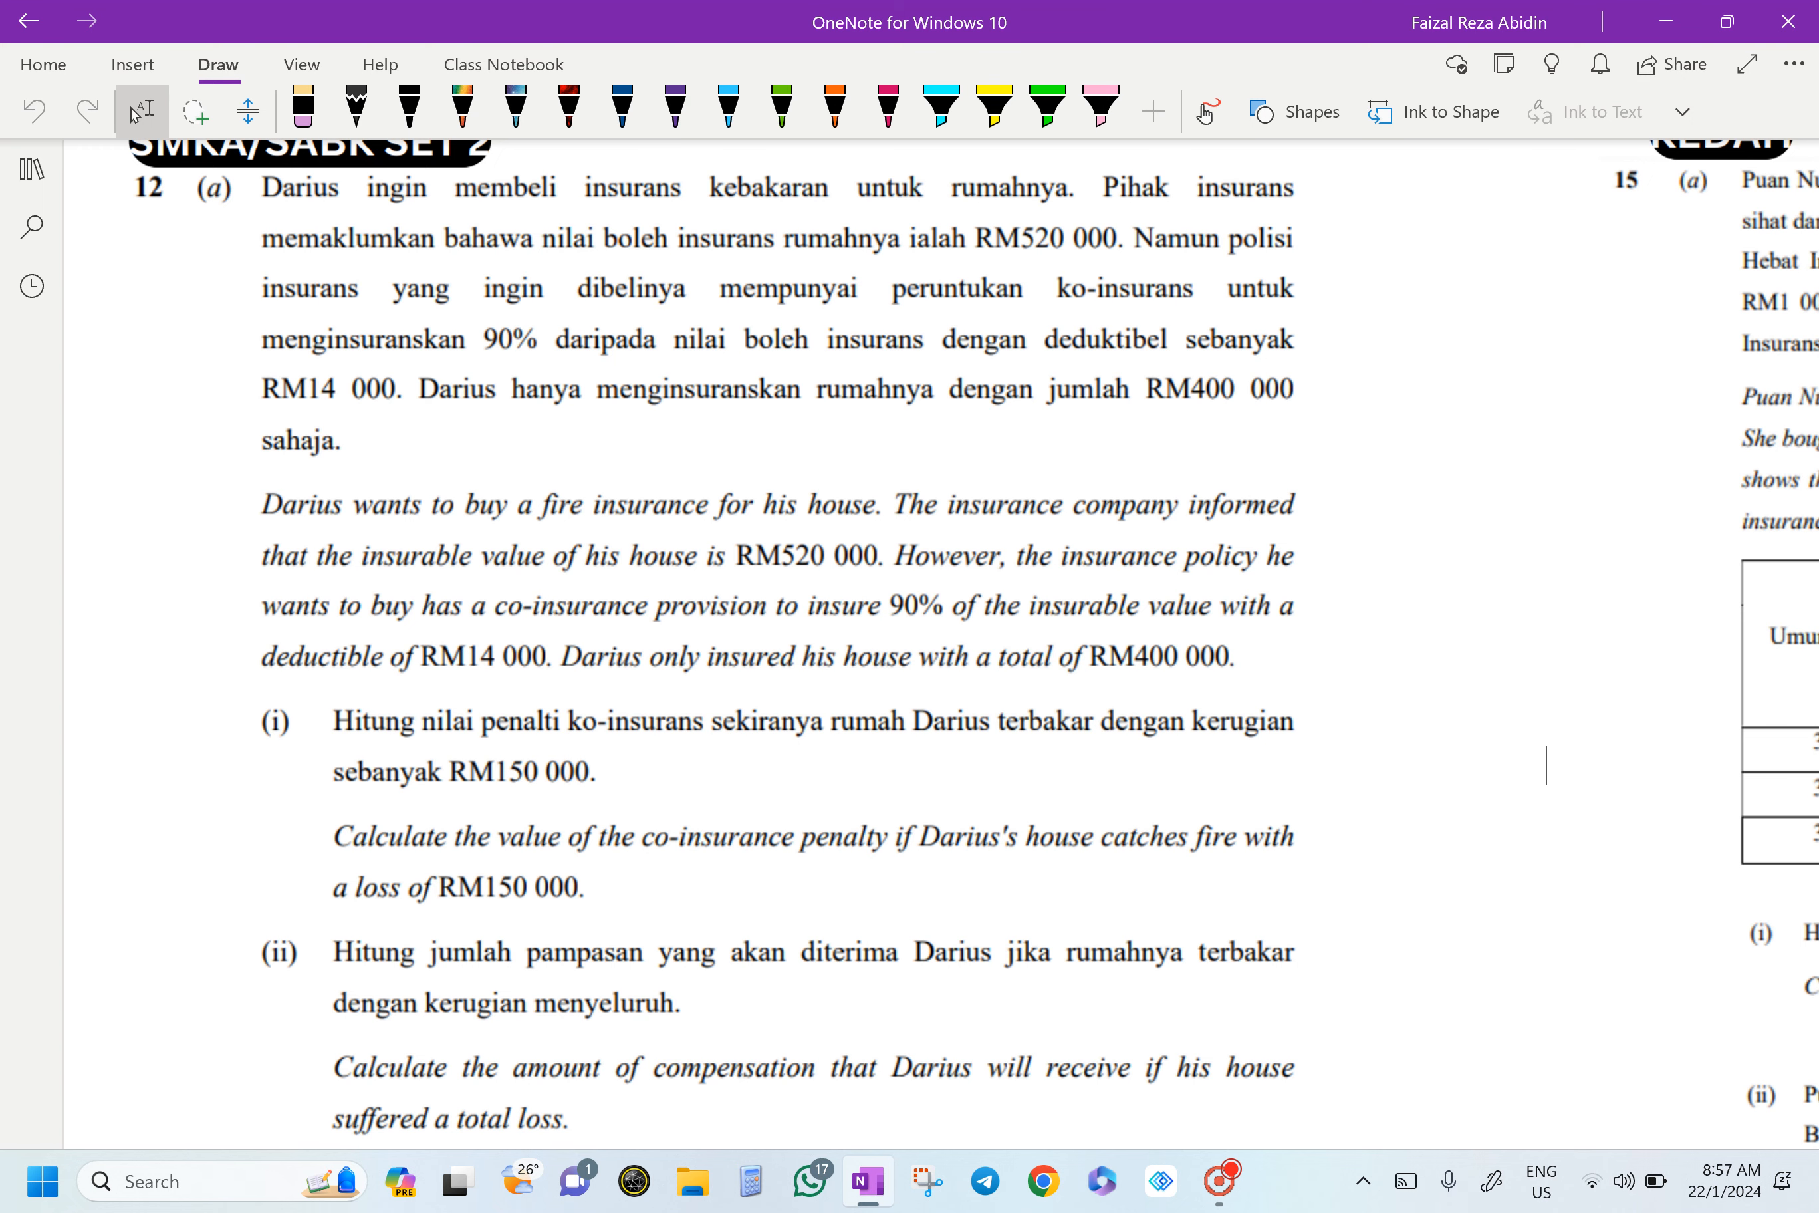
pyautogui.scroll(-3)
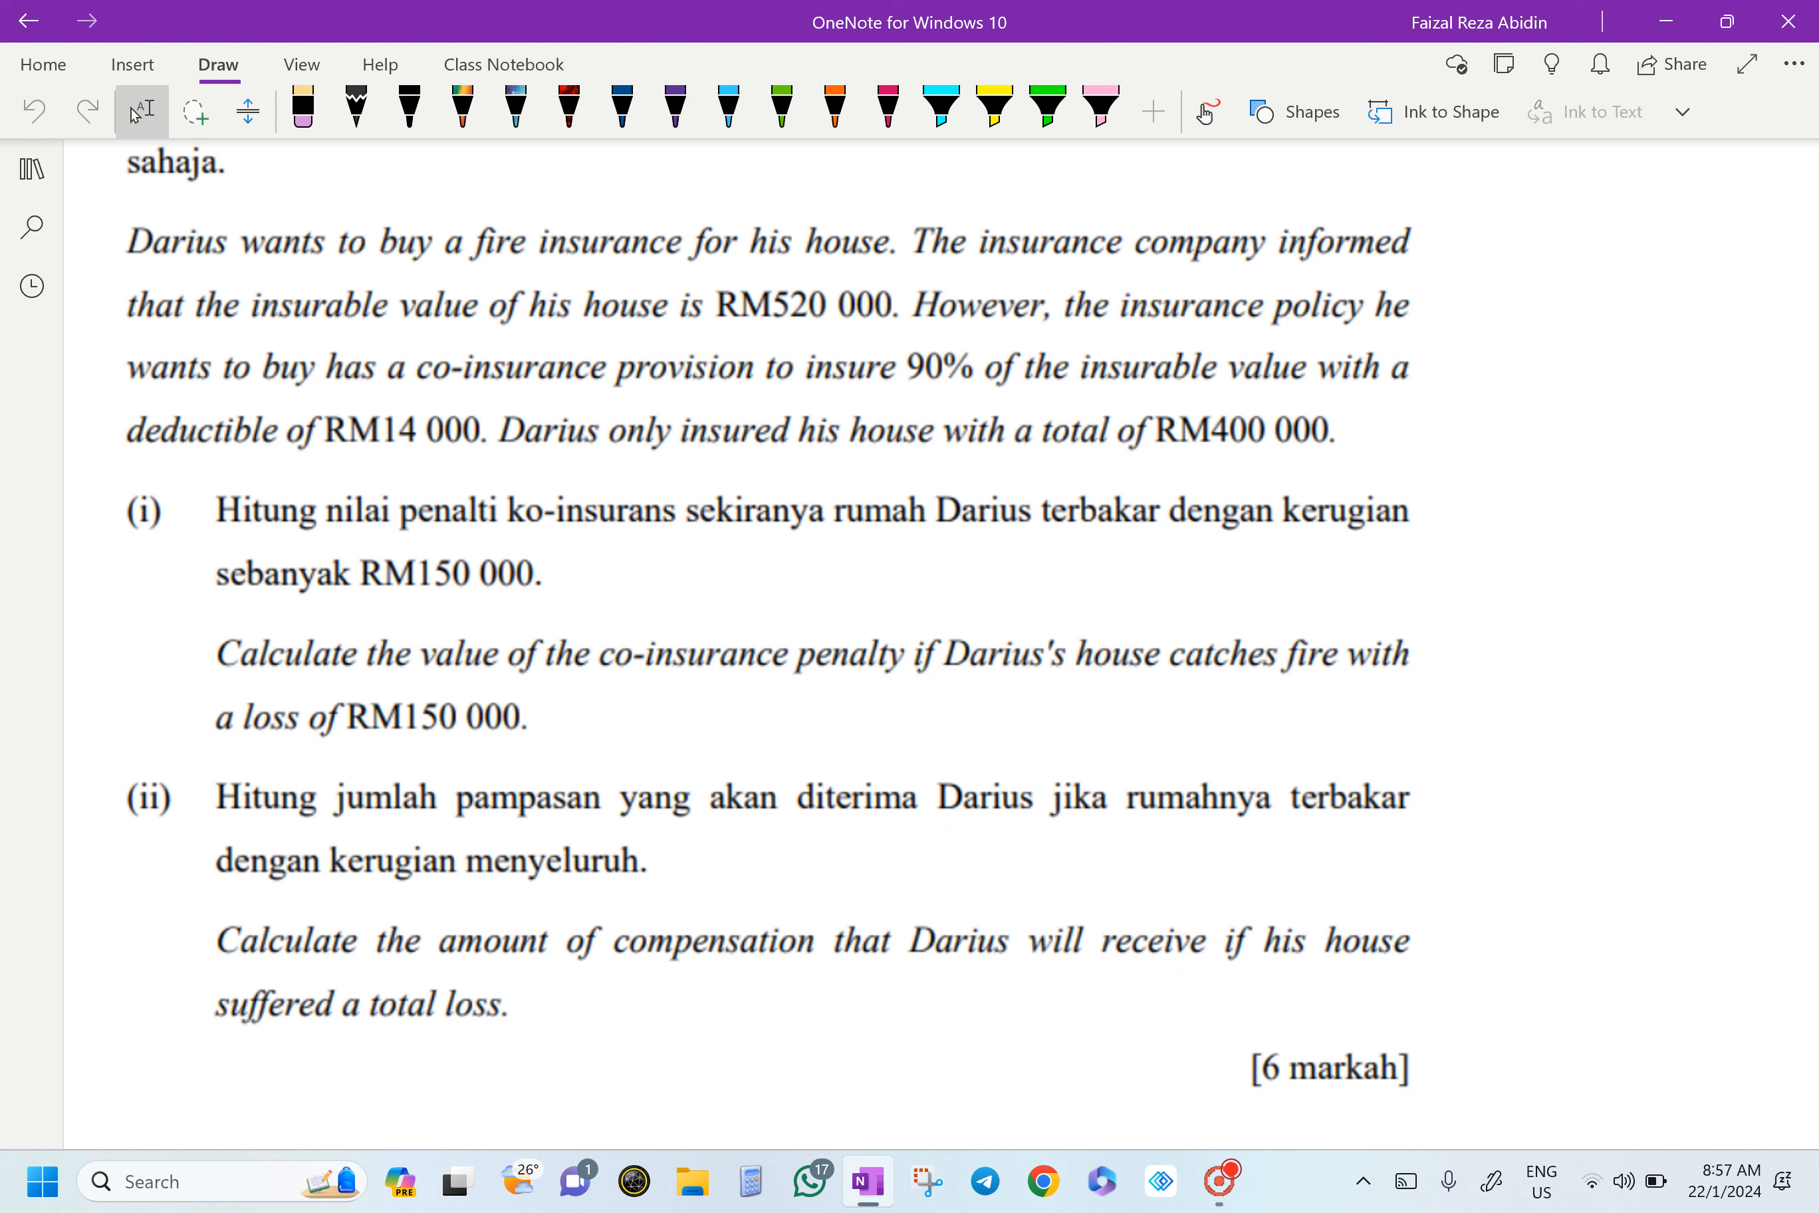
pyautogui.click(833, 111)
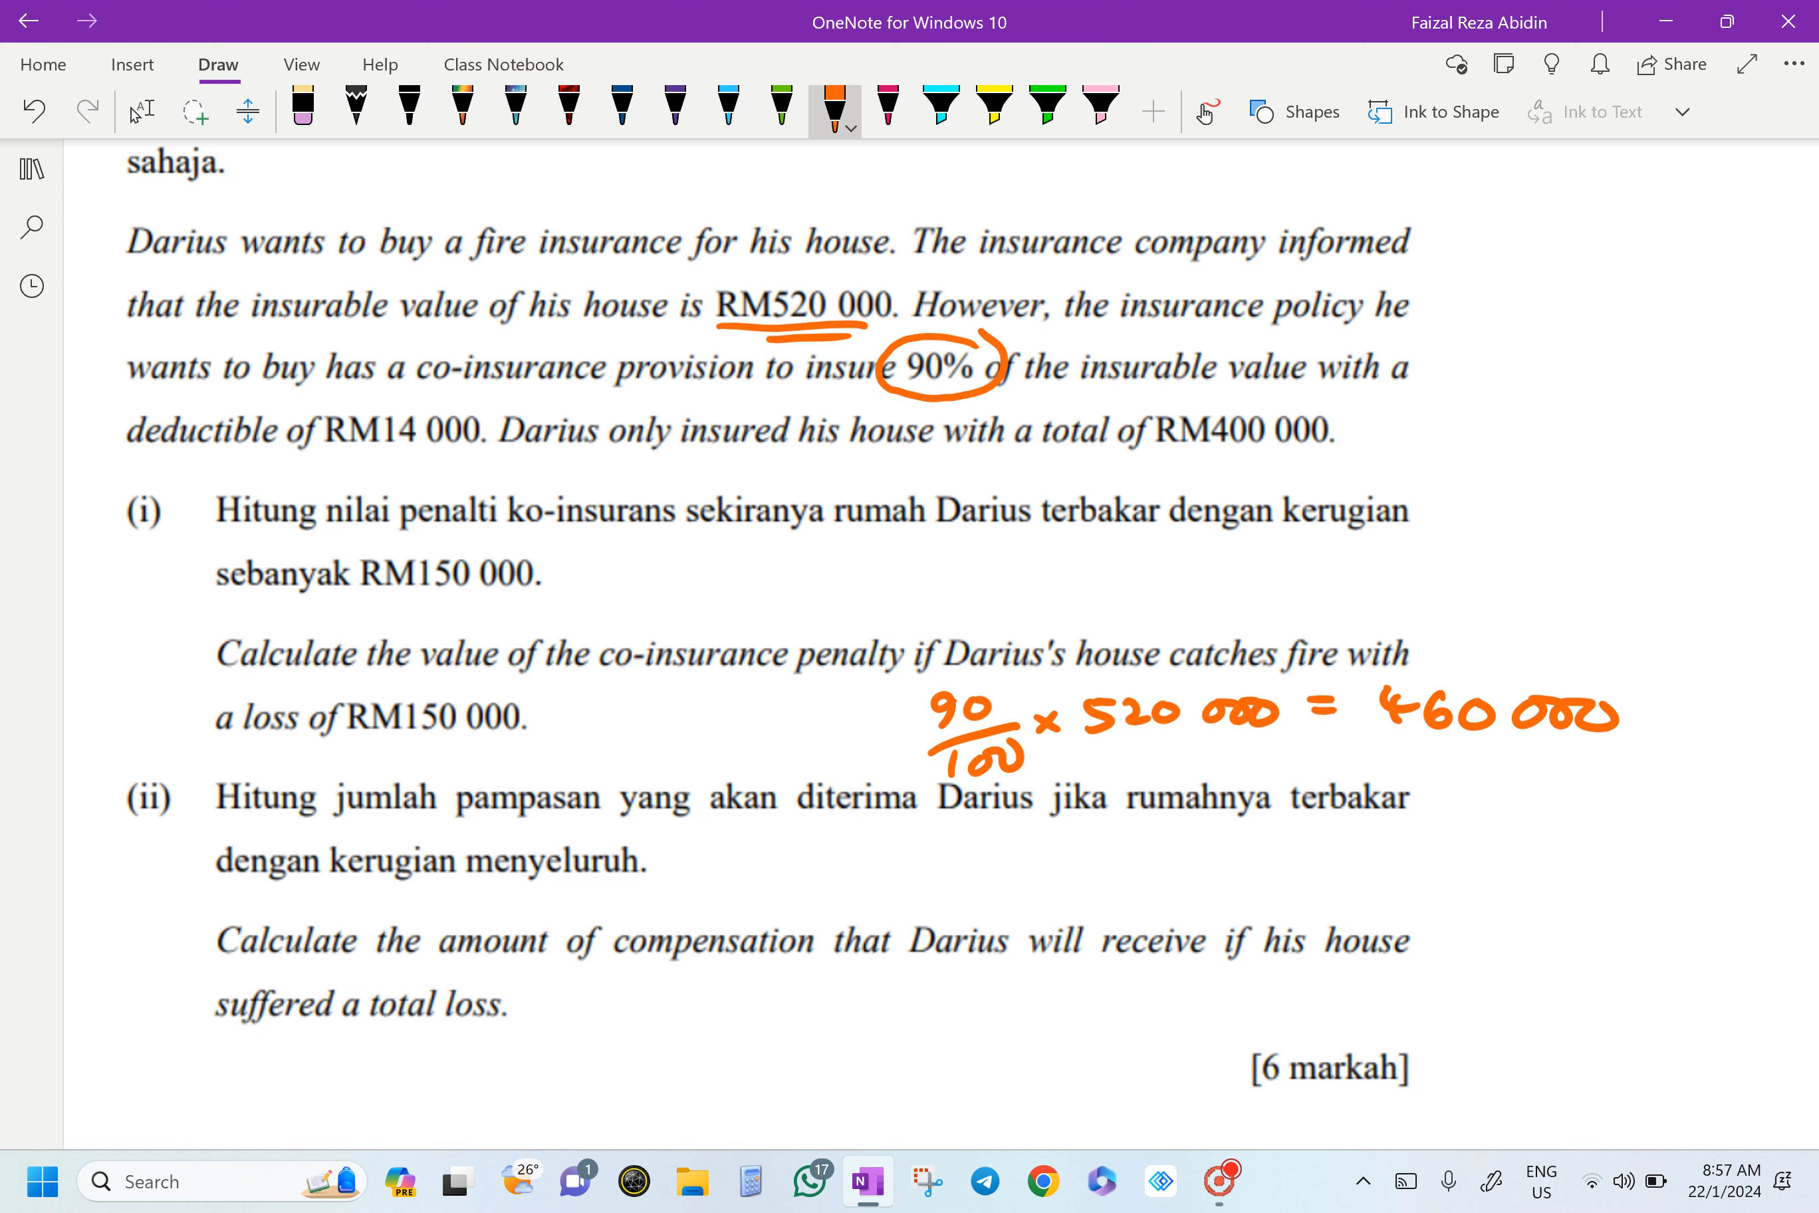
# - Circle RM400 000 in purple, underline co-insurance penalty in pink, correct 460 000 to 468 000 in orange
pyautogui.click(675, 109)
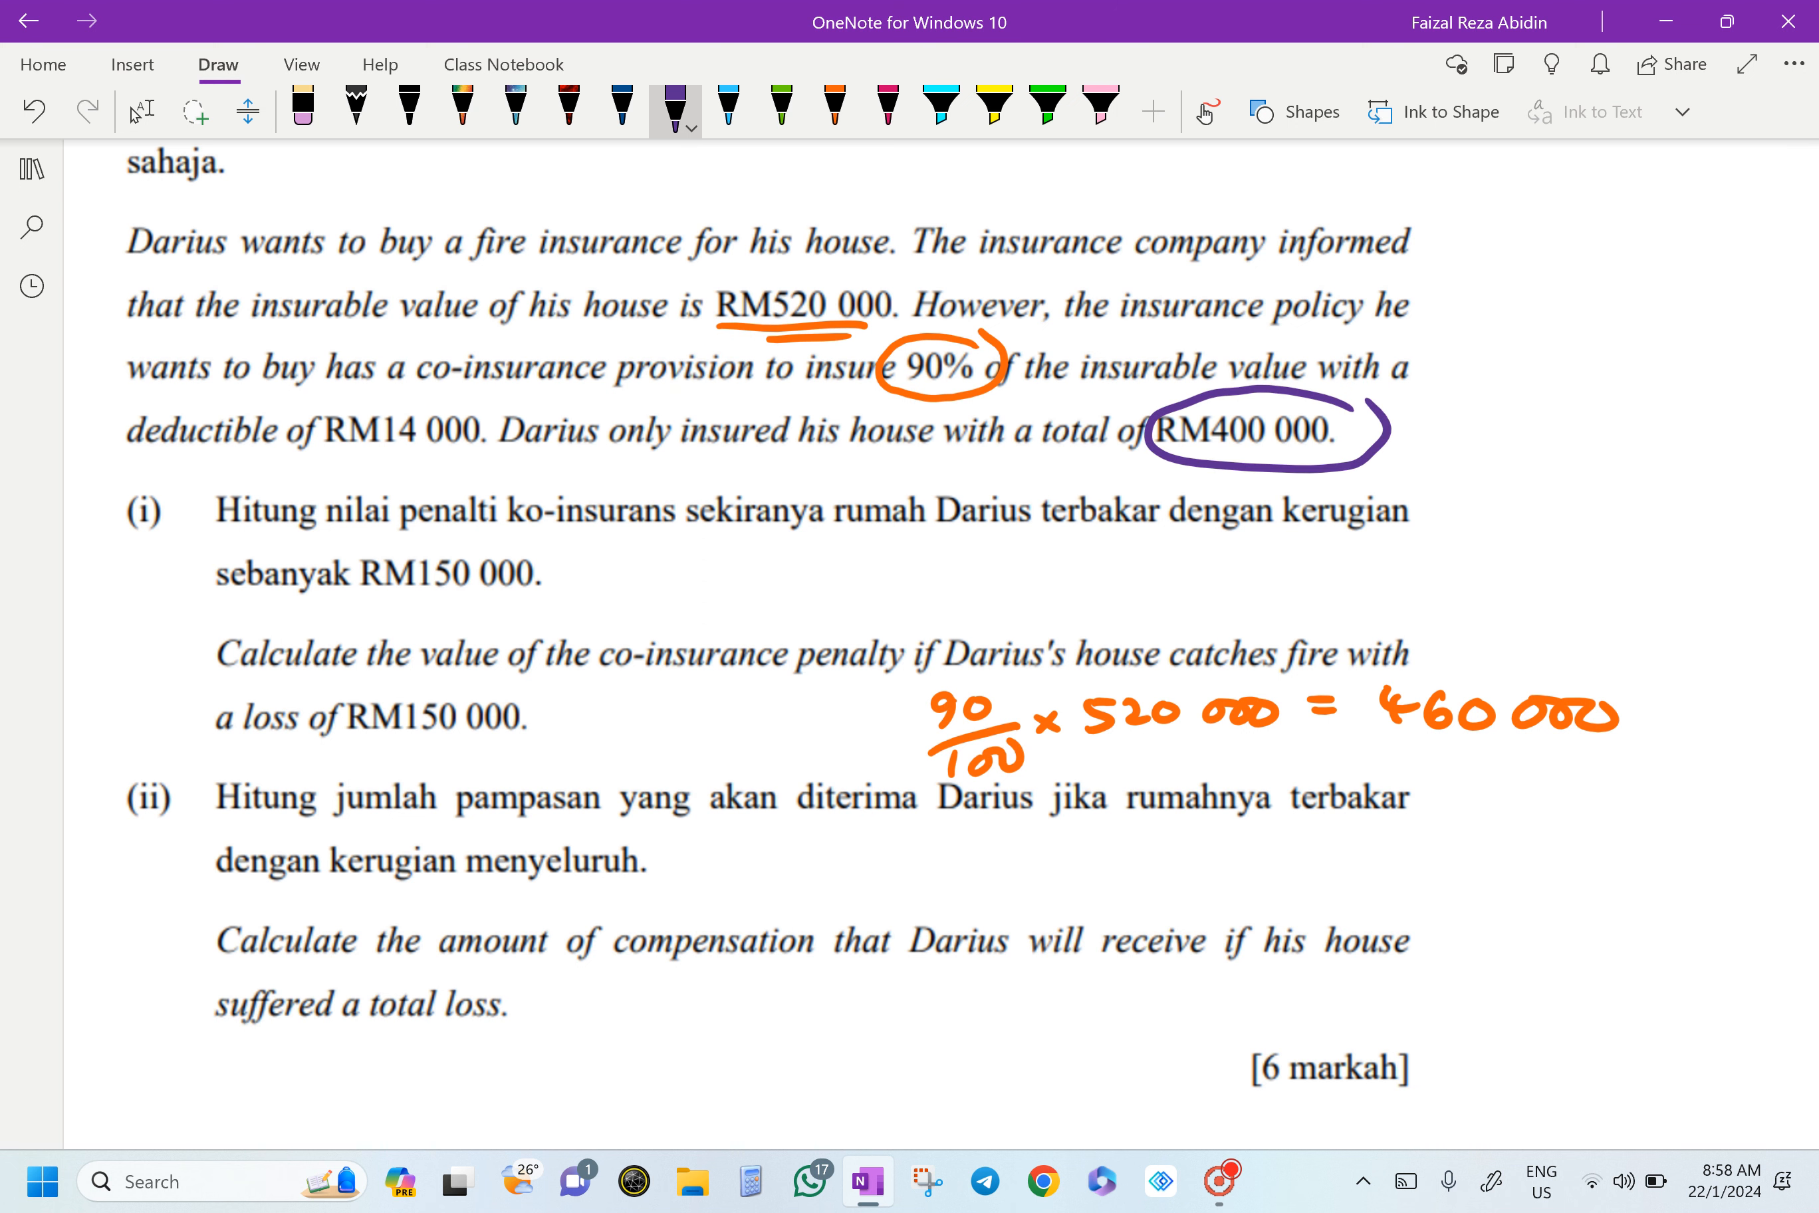
pyautogui.click(887, 106)
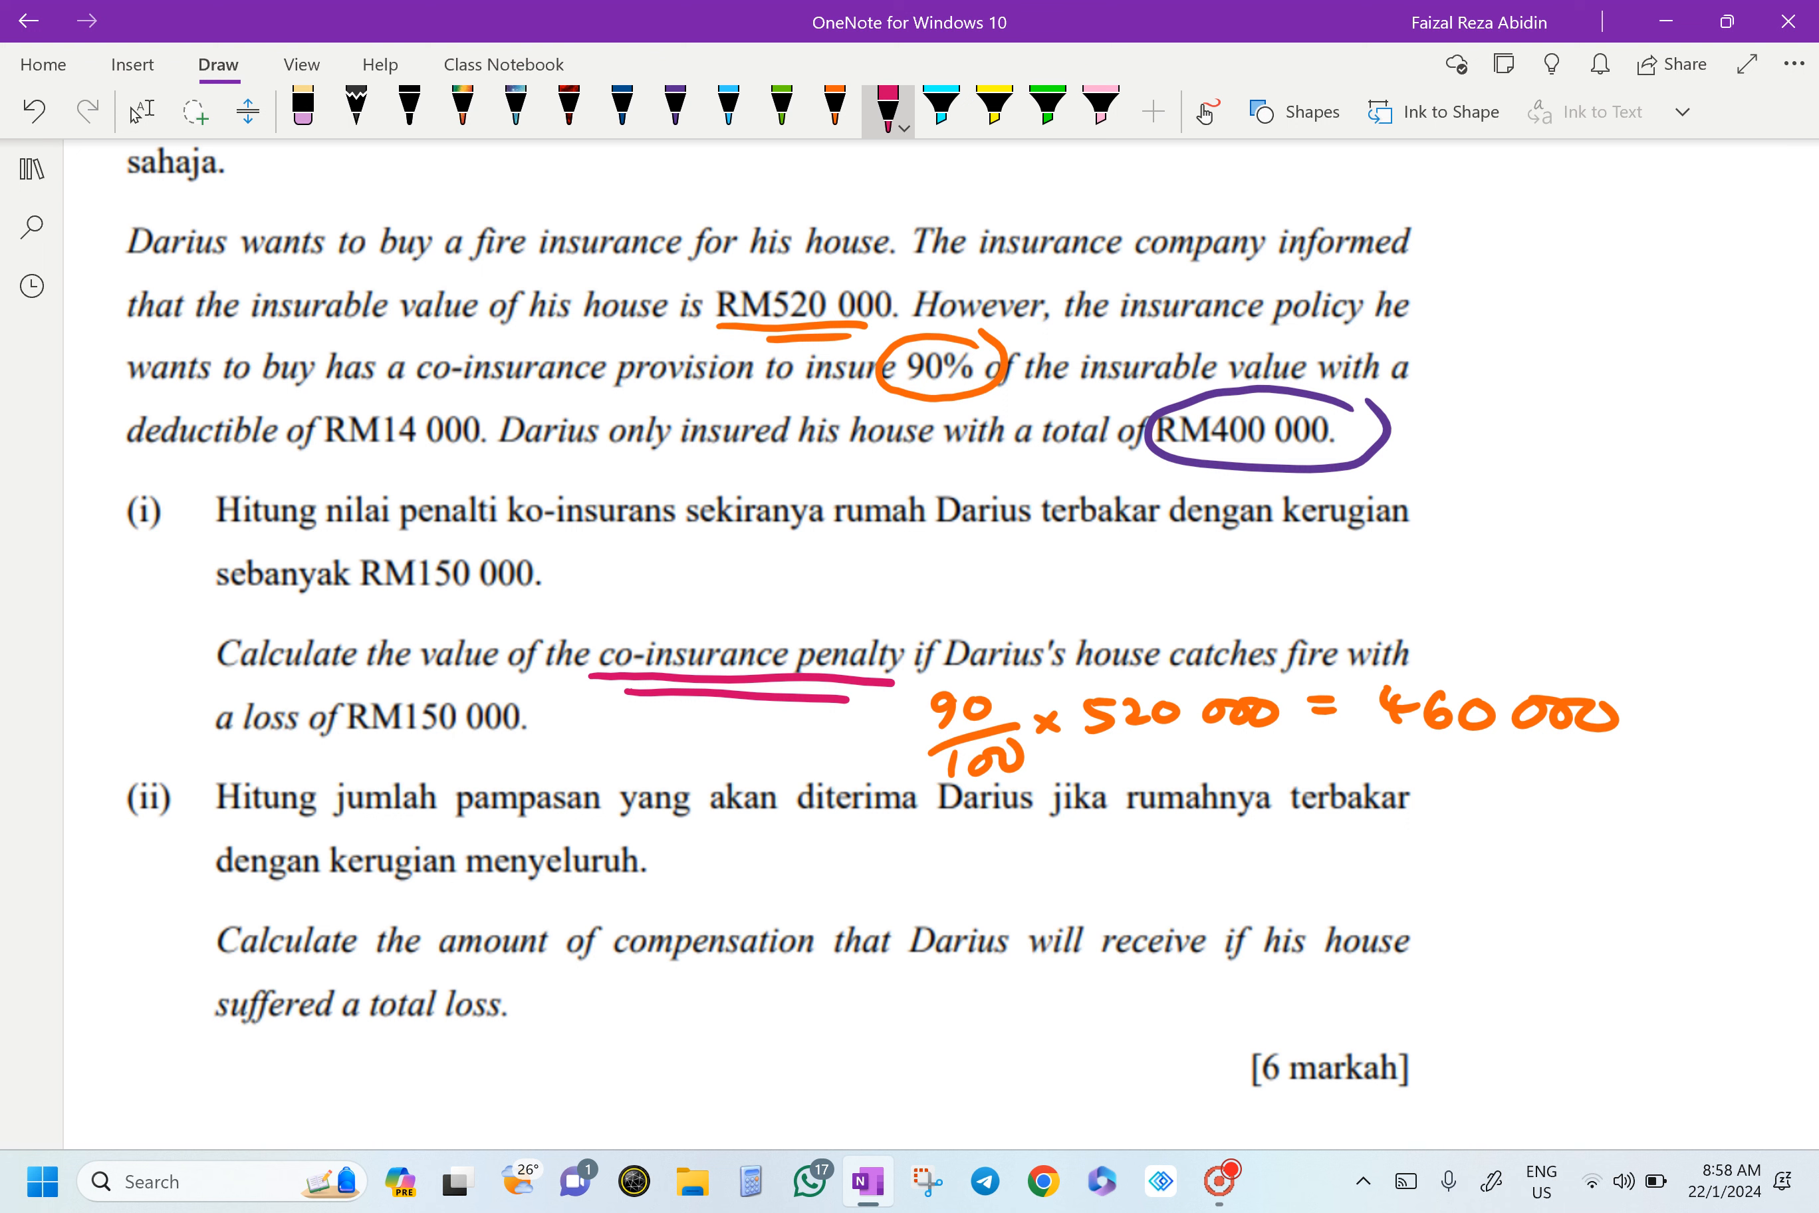
pyautogui.click(833, 110)
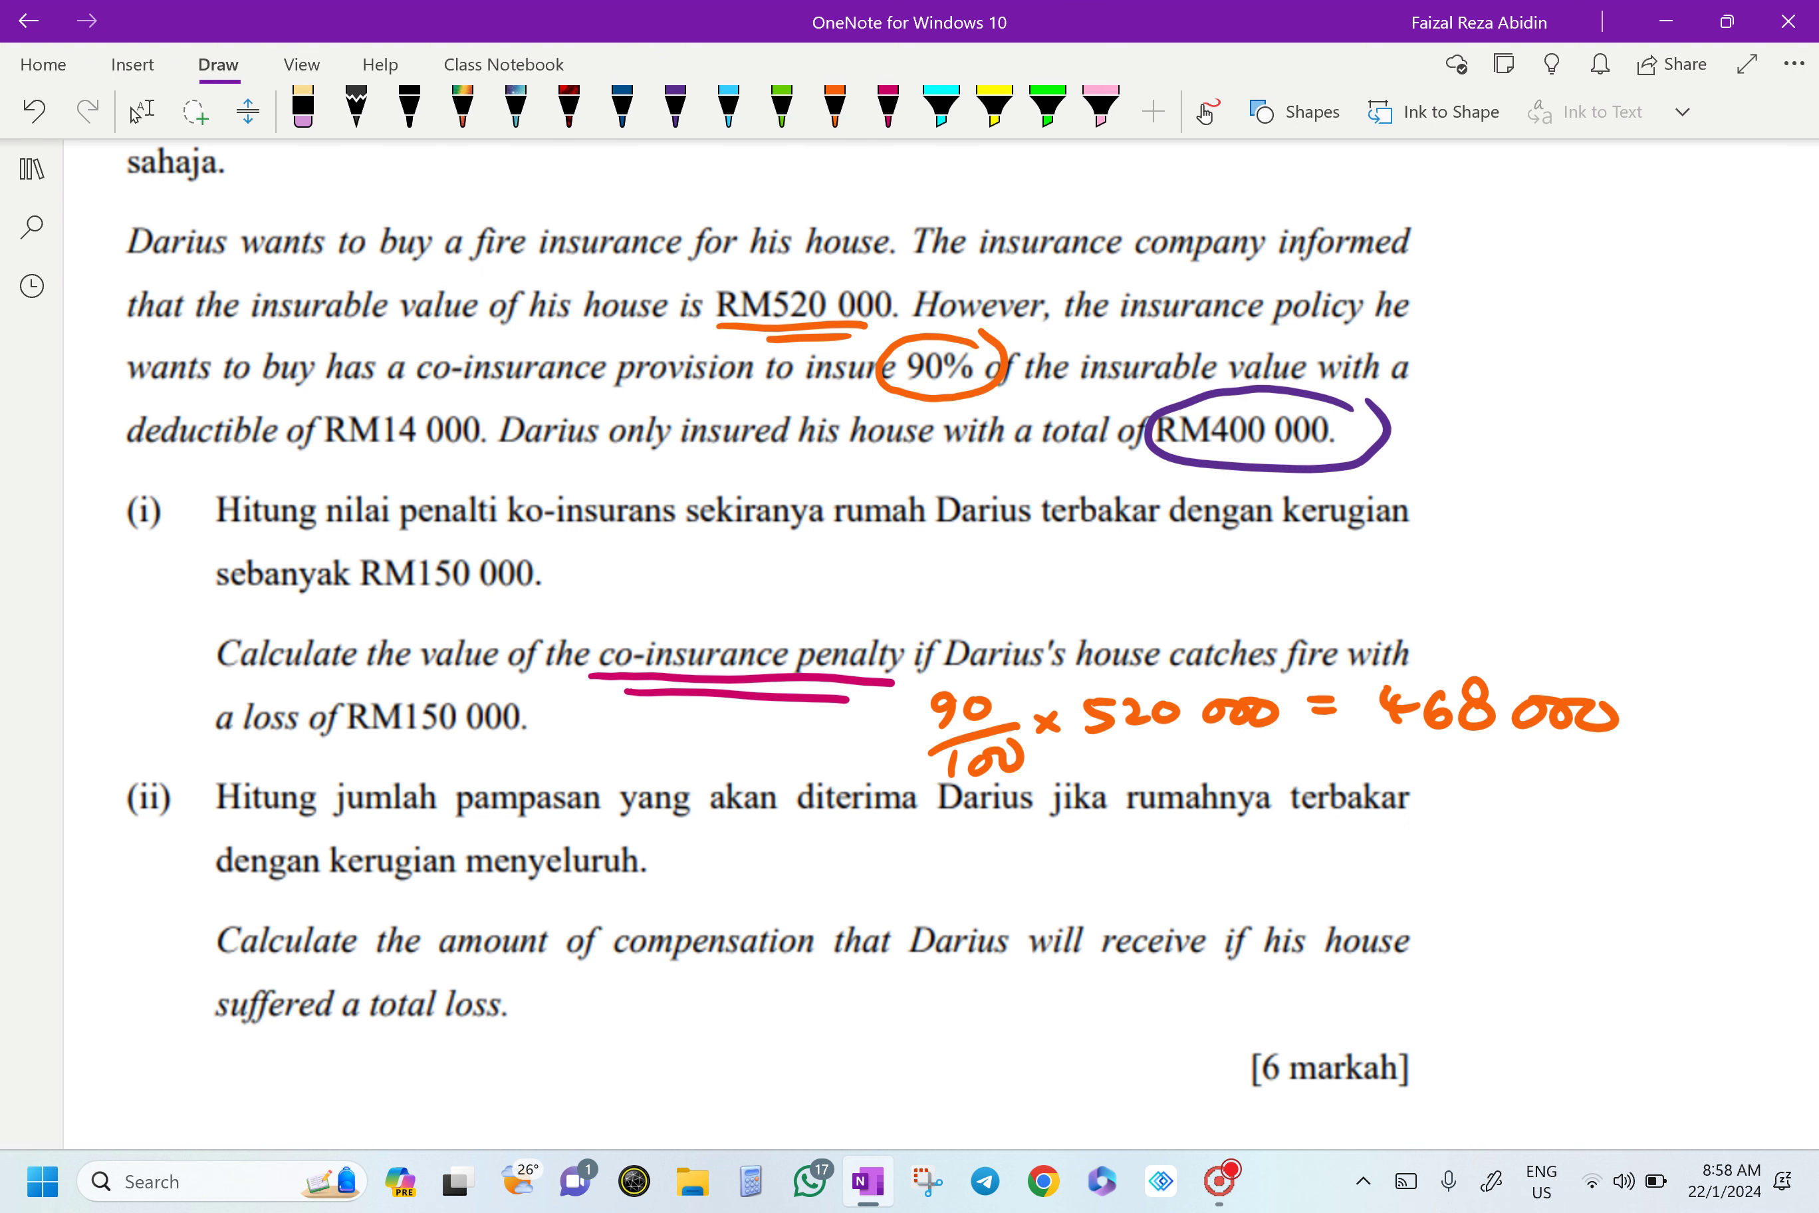
# - Handwrite 400 000/468 000 in orange, then circle RM150 000 and add × 150000 = in blue
pyautogui.click(674, 106)
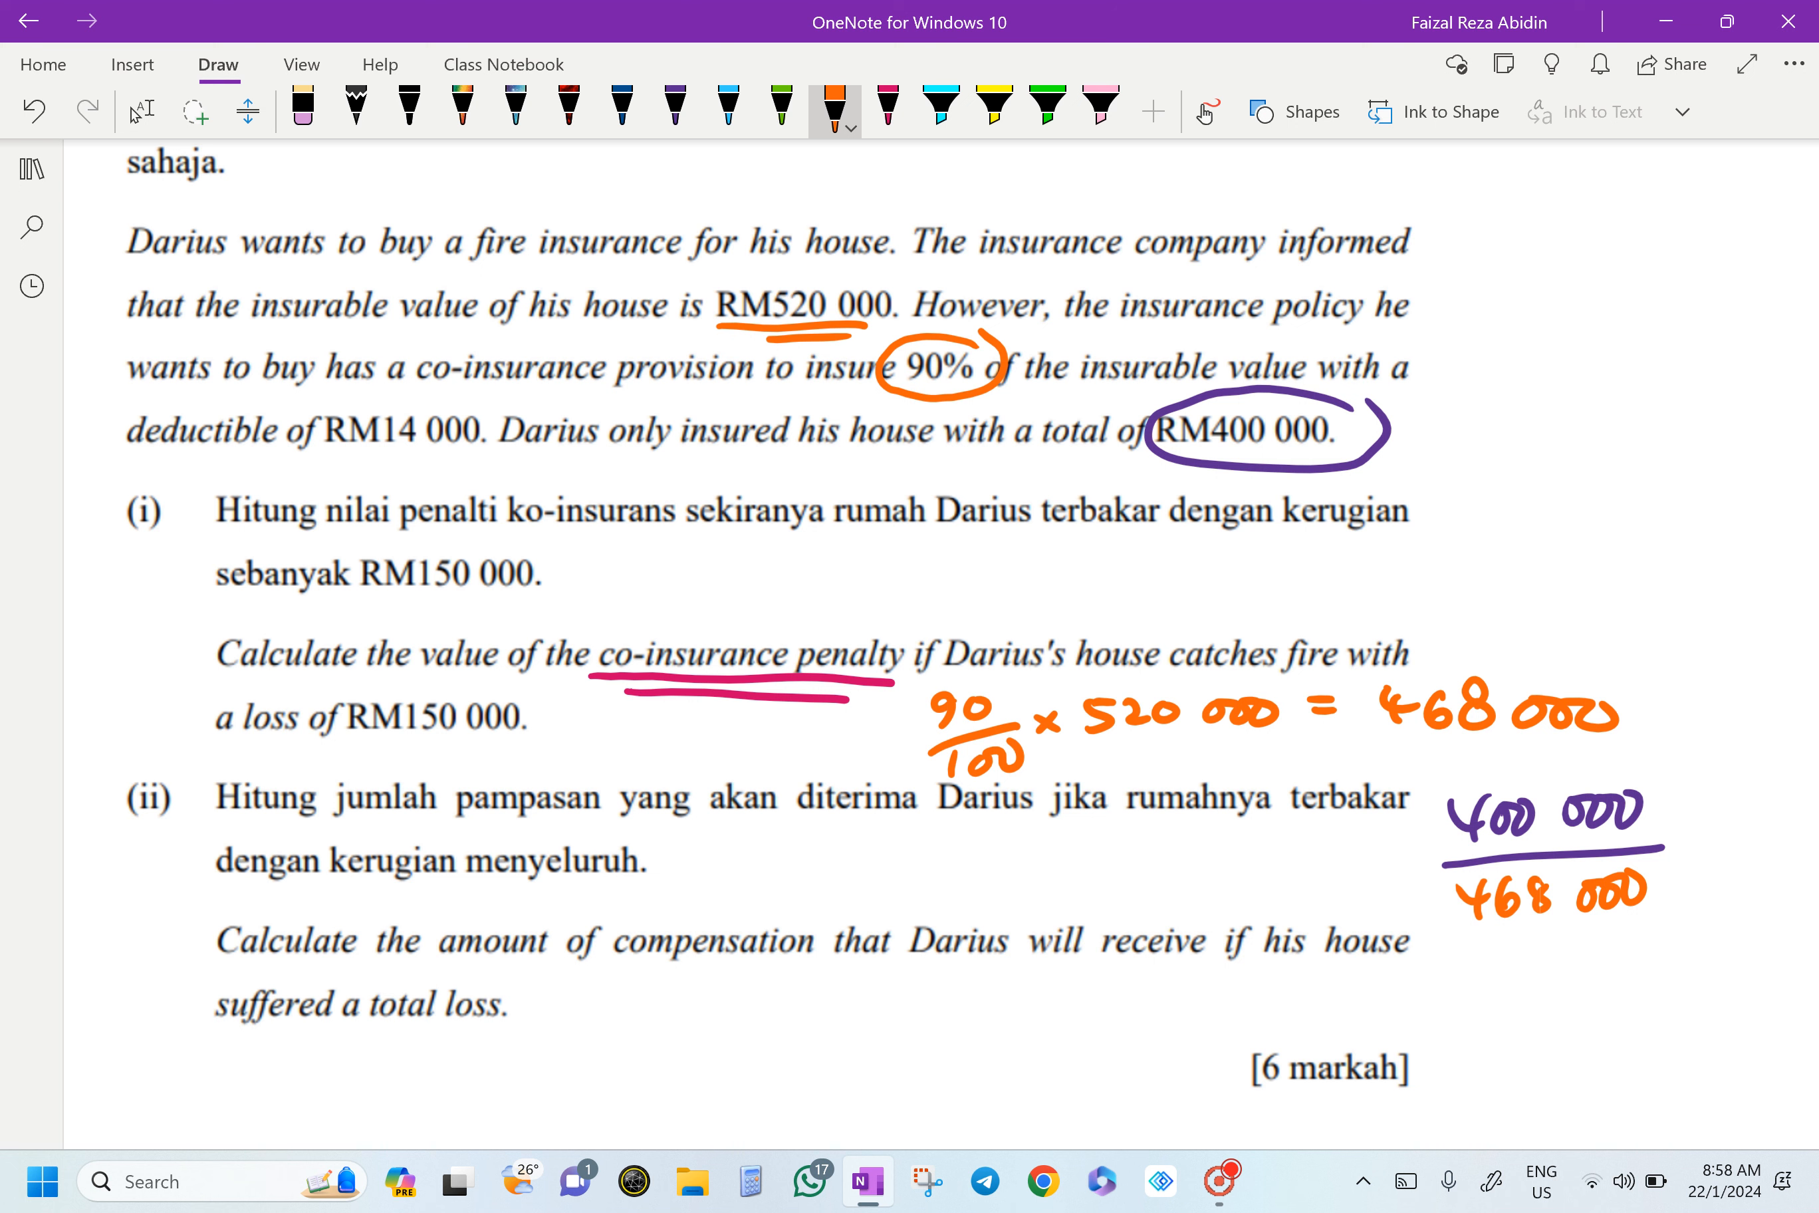
pyautogui.click(622, 105)
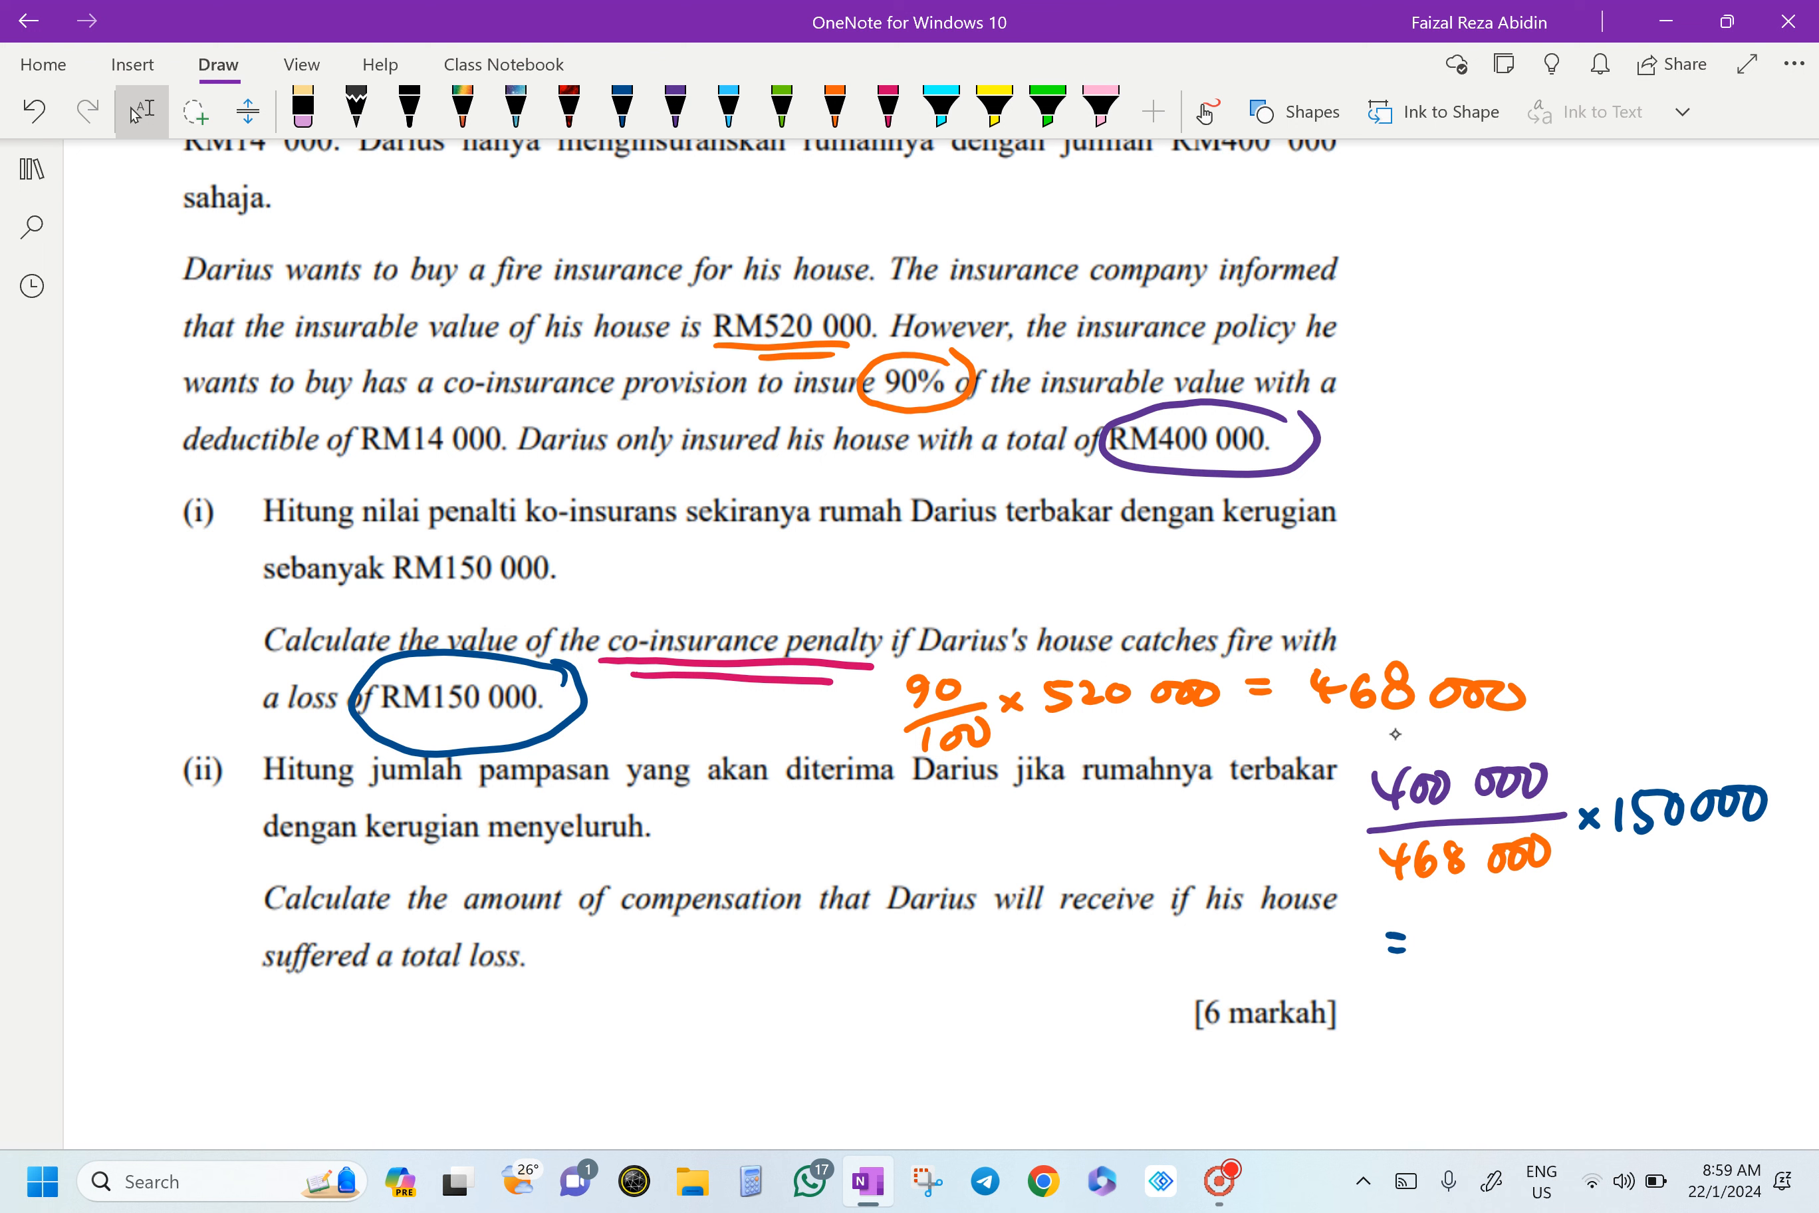
# - Handwrite 400000/468000 × 150000 = 128205.13 in blue and circle the answer
pyautogui.click(621, 111)
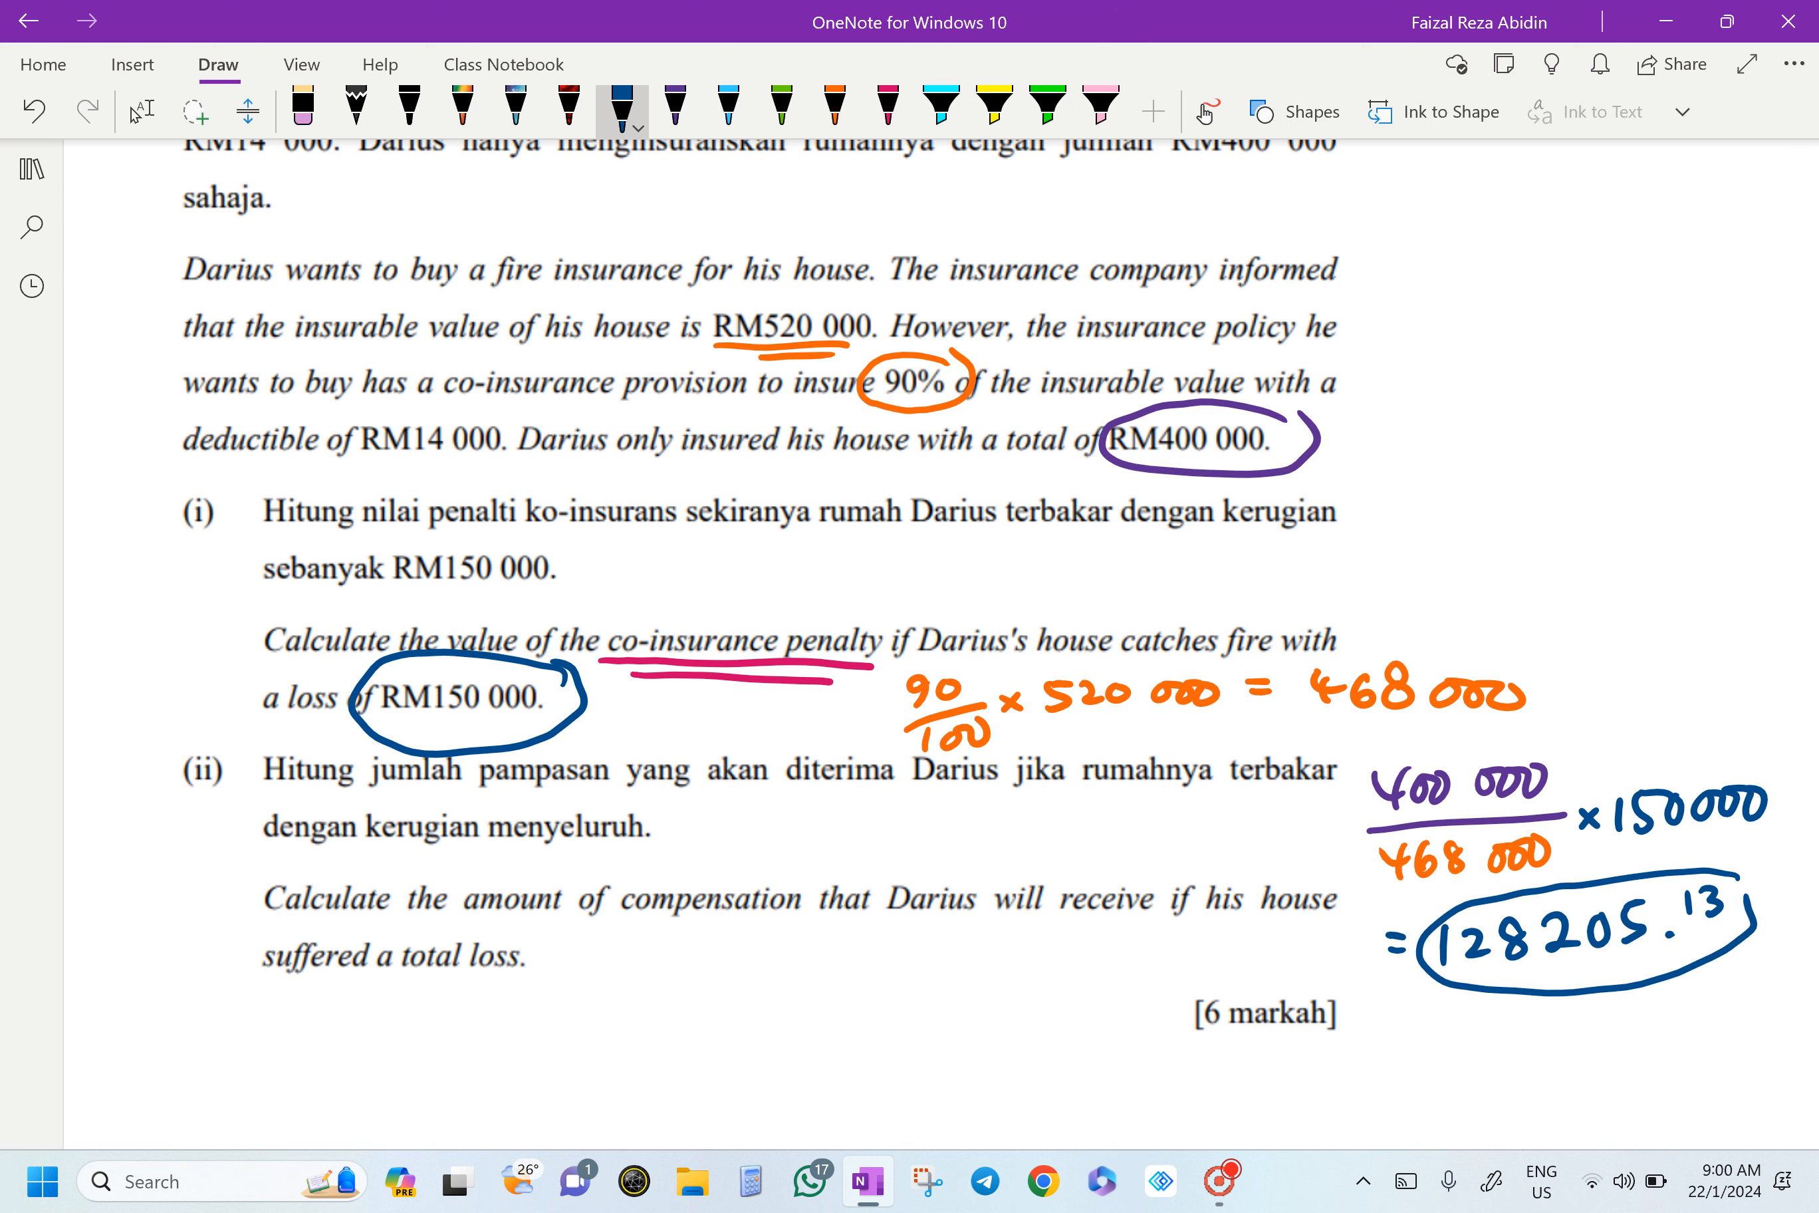
pyautogui.click(834, 105)
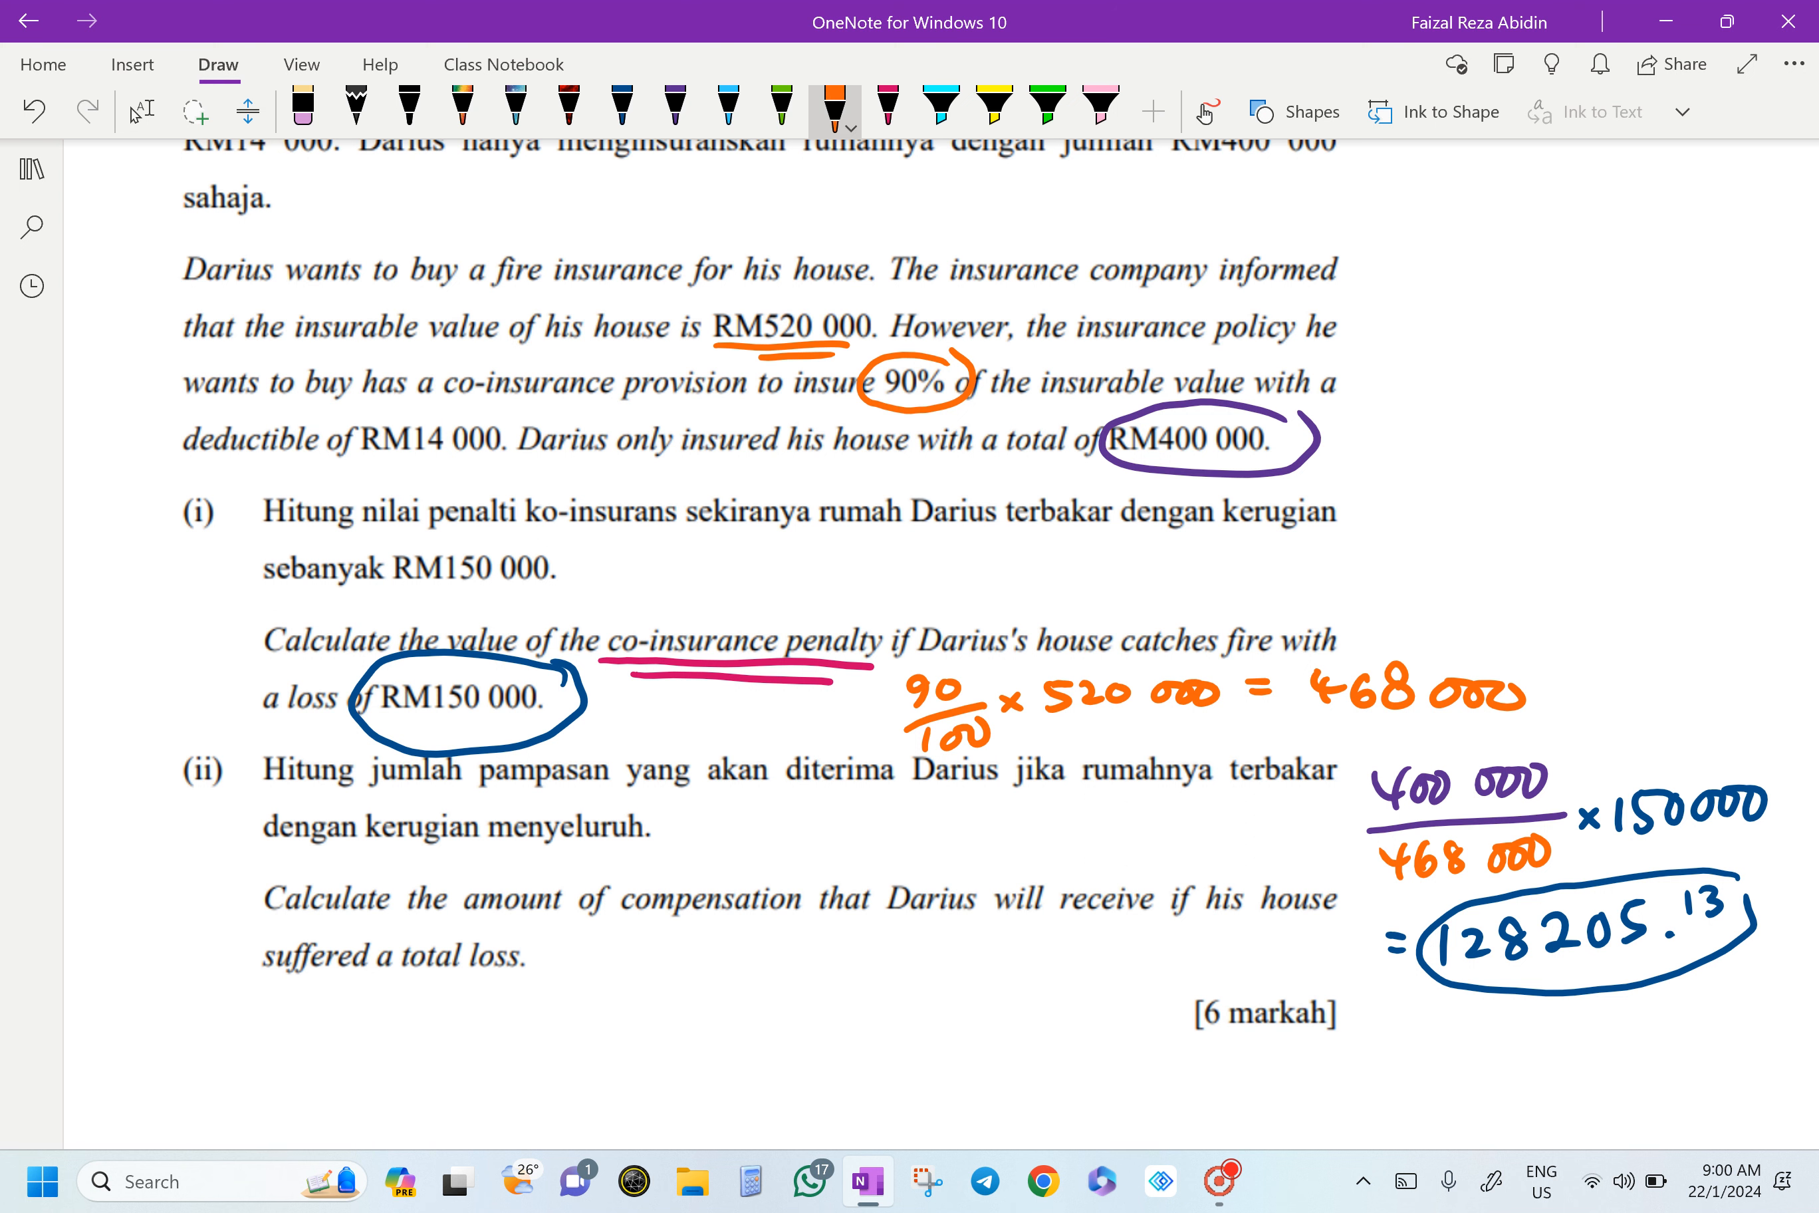
# - Handwrite '= 21794.87' with an asterisk in magenta beneath the circled 128205.13
pyautogui.click(942, 105)
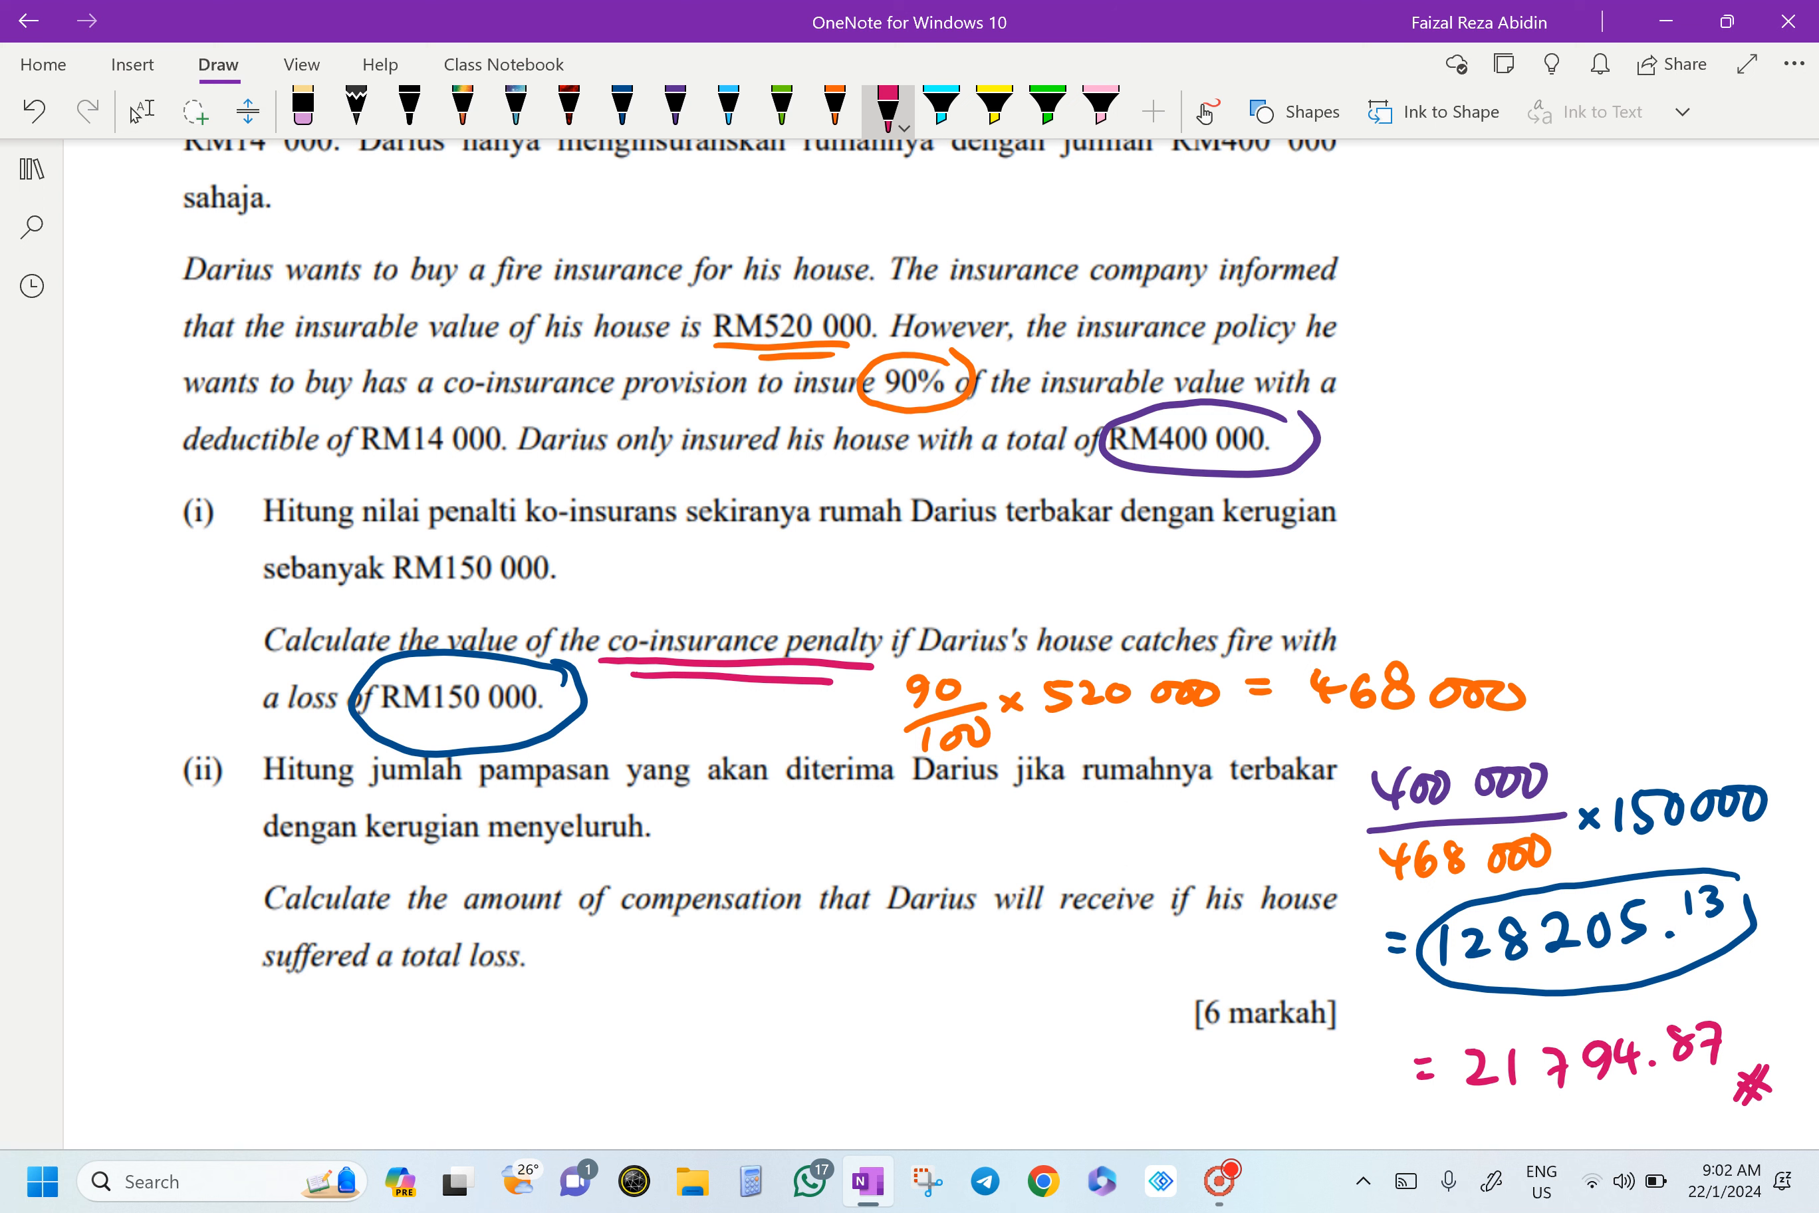
# - Highlight RM14 000, RM400 000 and 'total loss' in part (ii) with the pink highlighter
pyautogui.click(1099, 105)
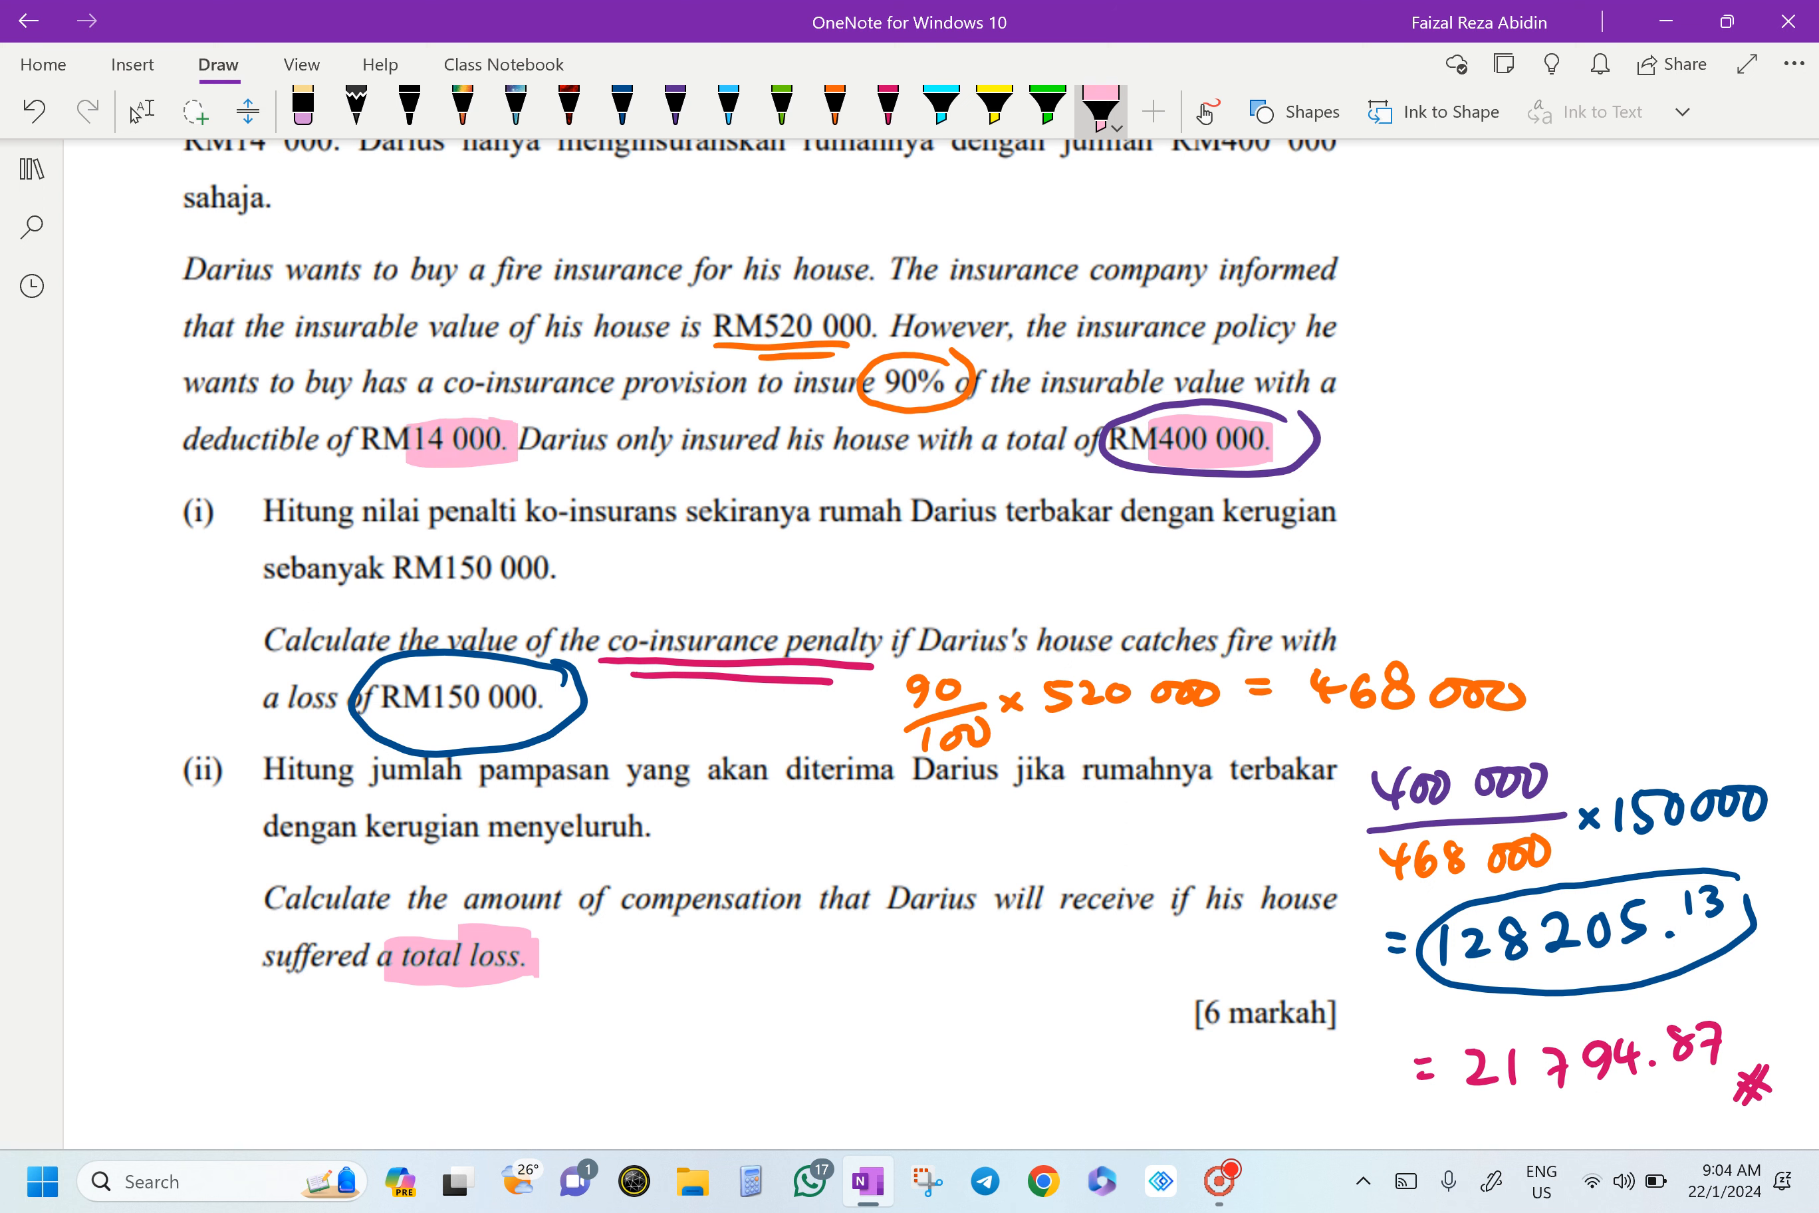
# - Handwrite 400 000 − 14 000 in purple below question (ii)
pyautogui.click(675, 105)
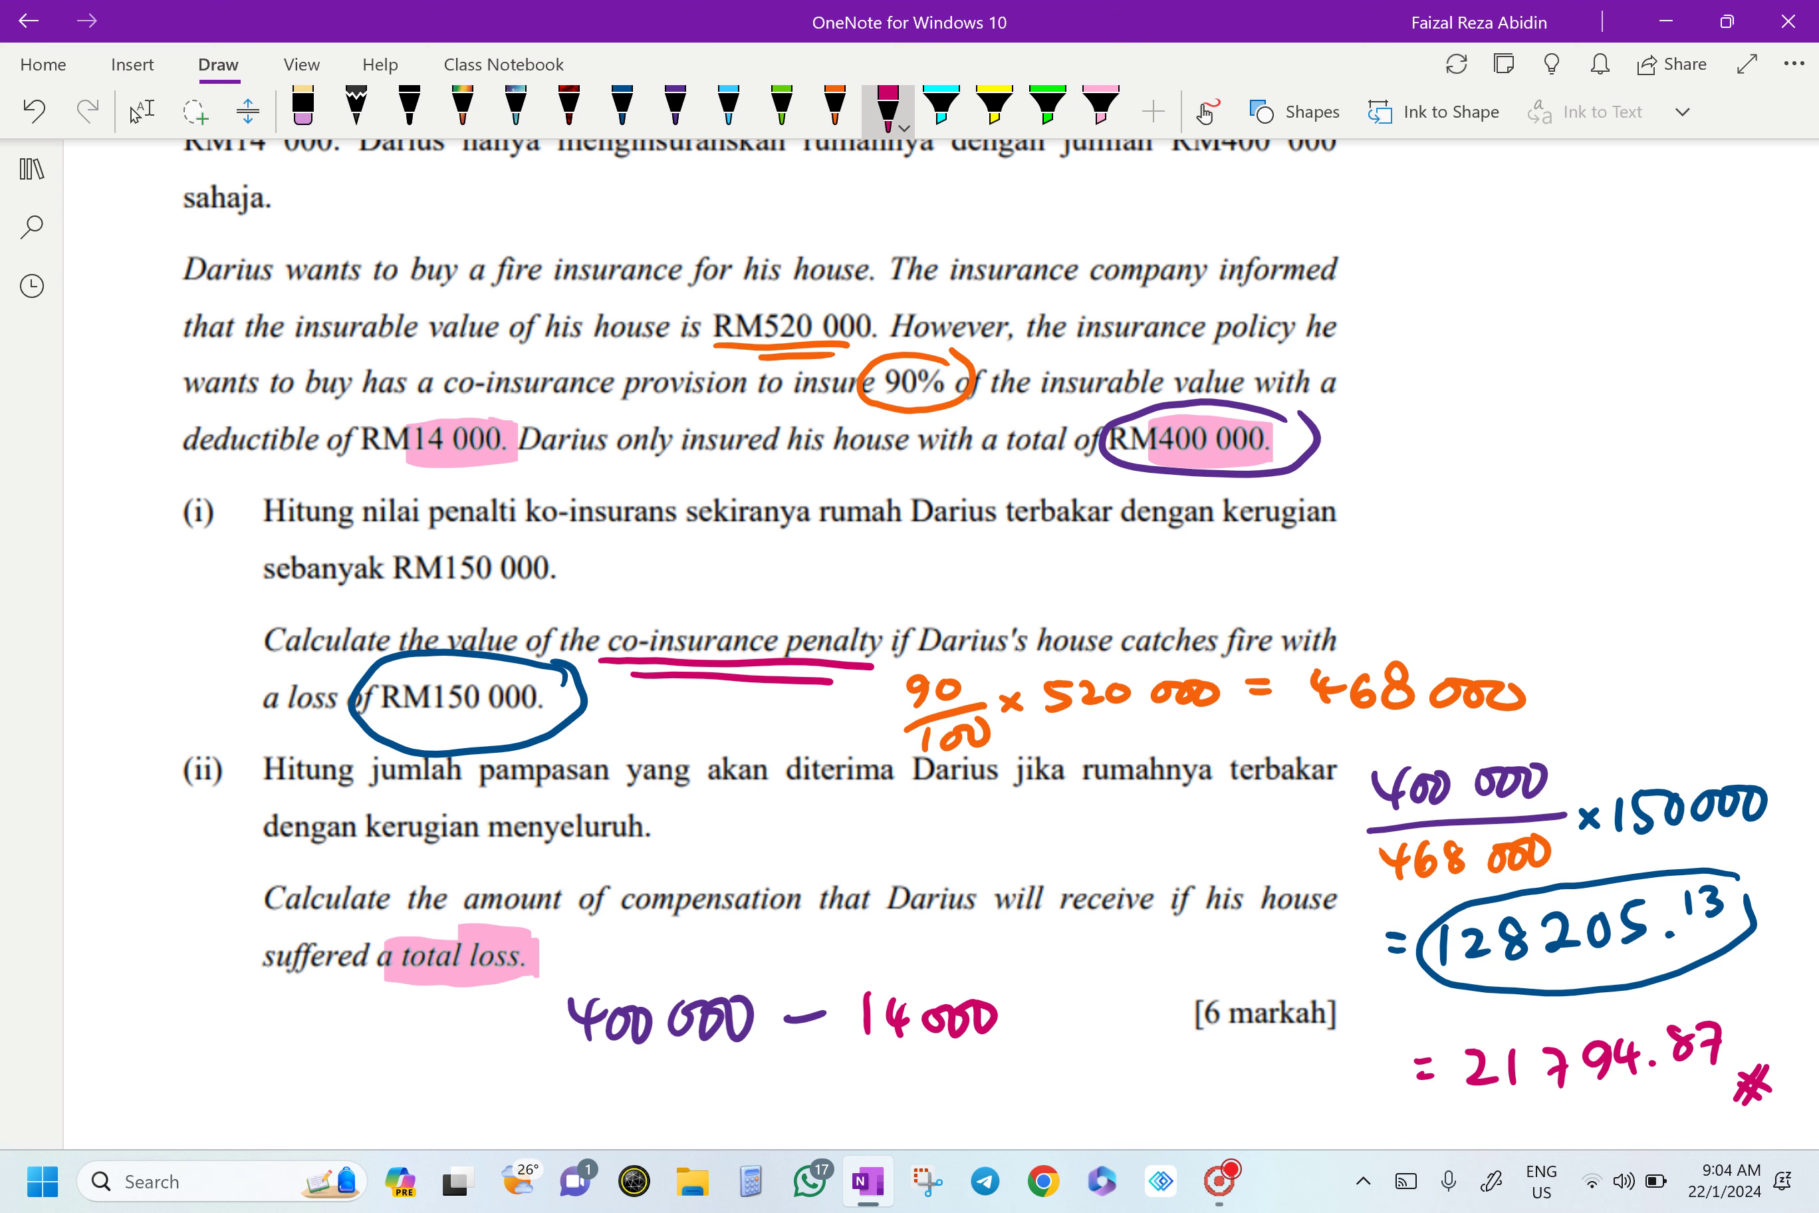
# - Handwrite '= 386 000 *' in dark blue under the subtraction, then switch to Lasso Select
pyautogui.click(675, 105)
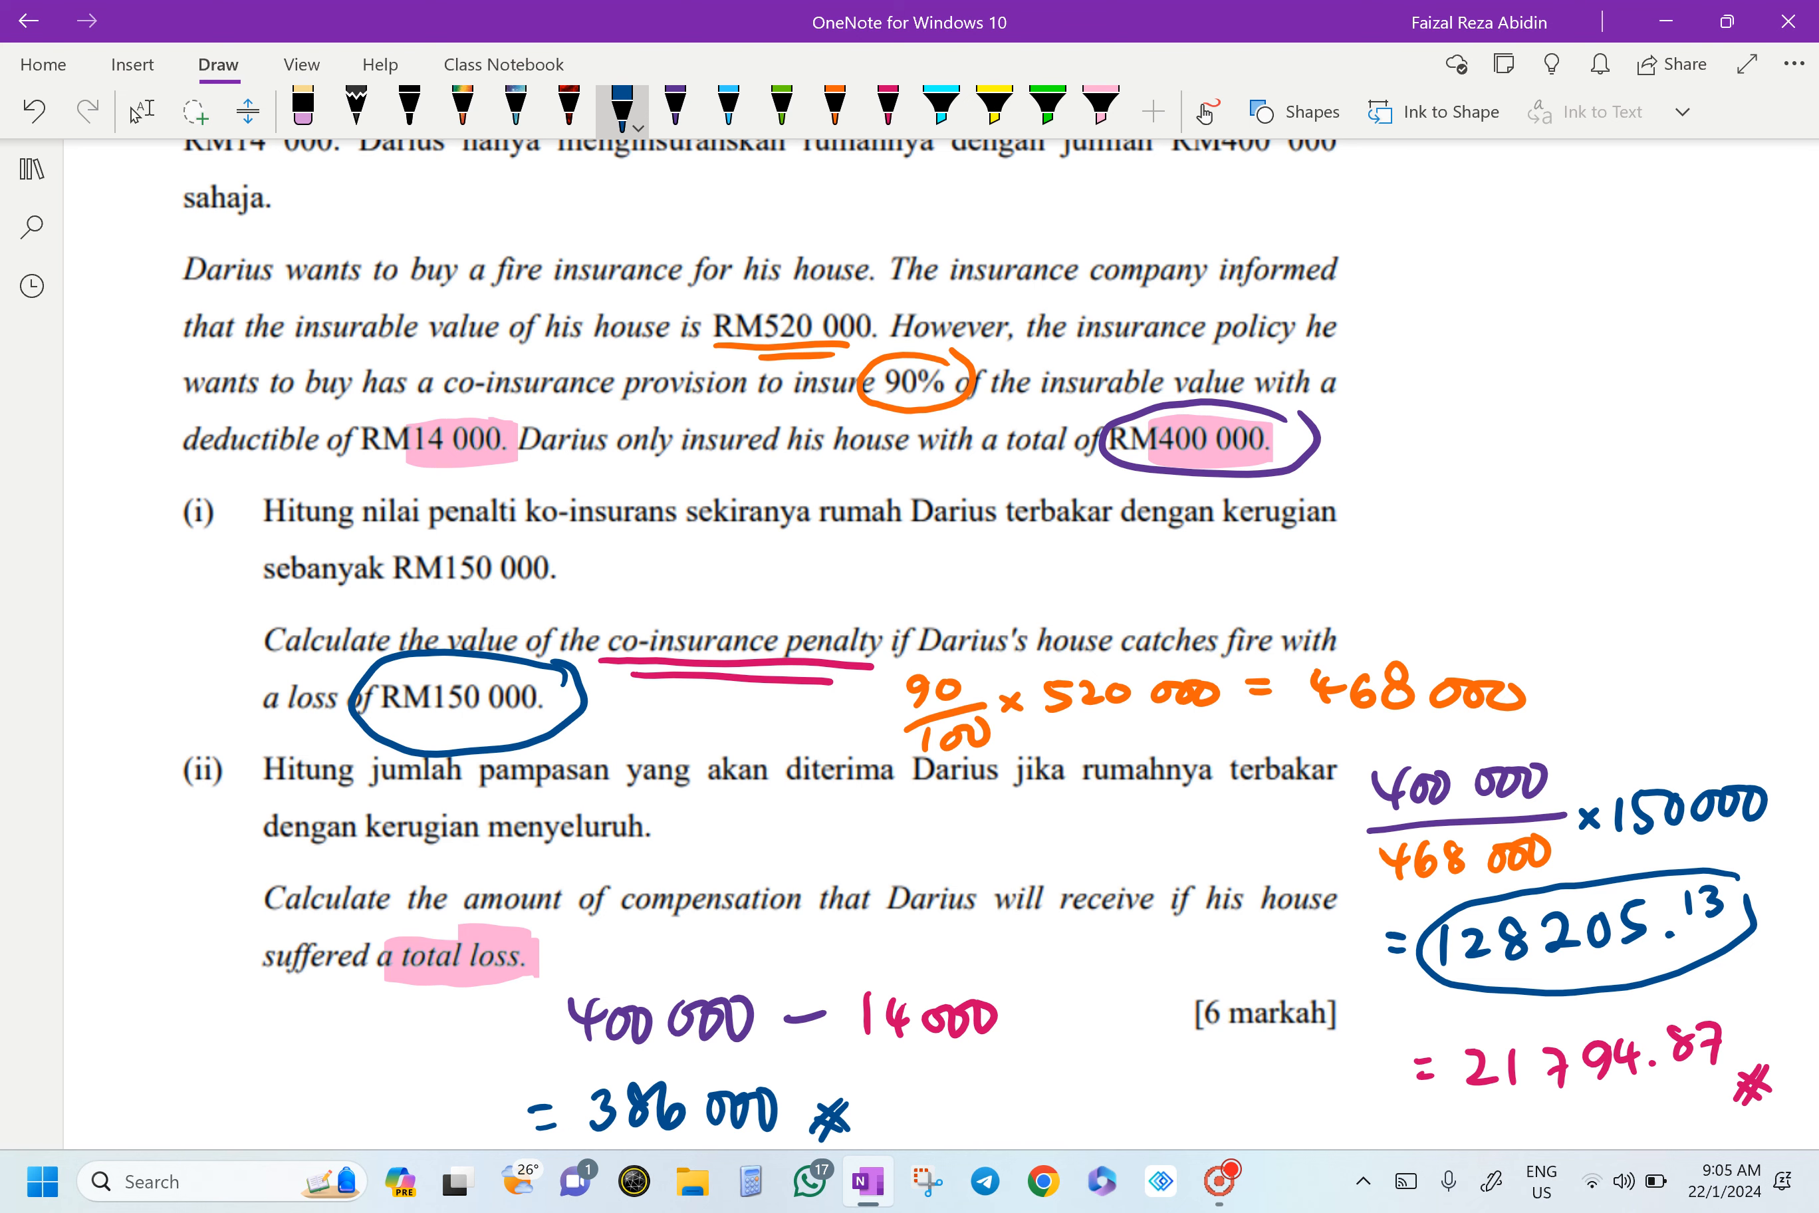
pyautogui.scroll(3)
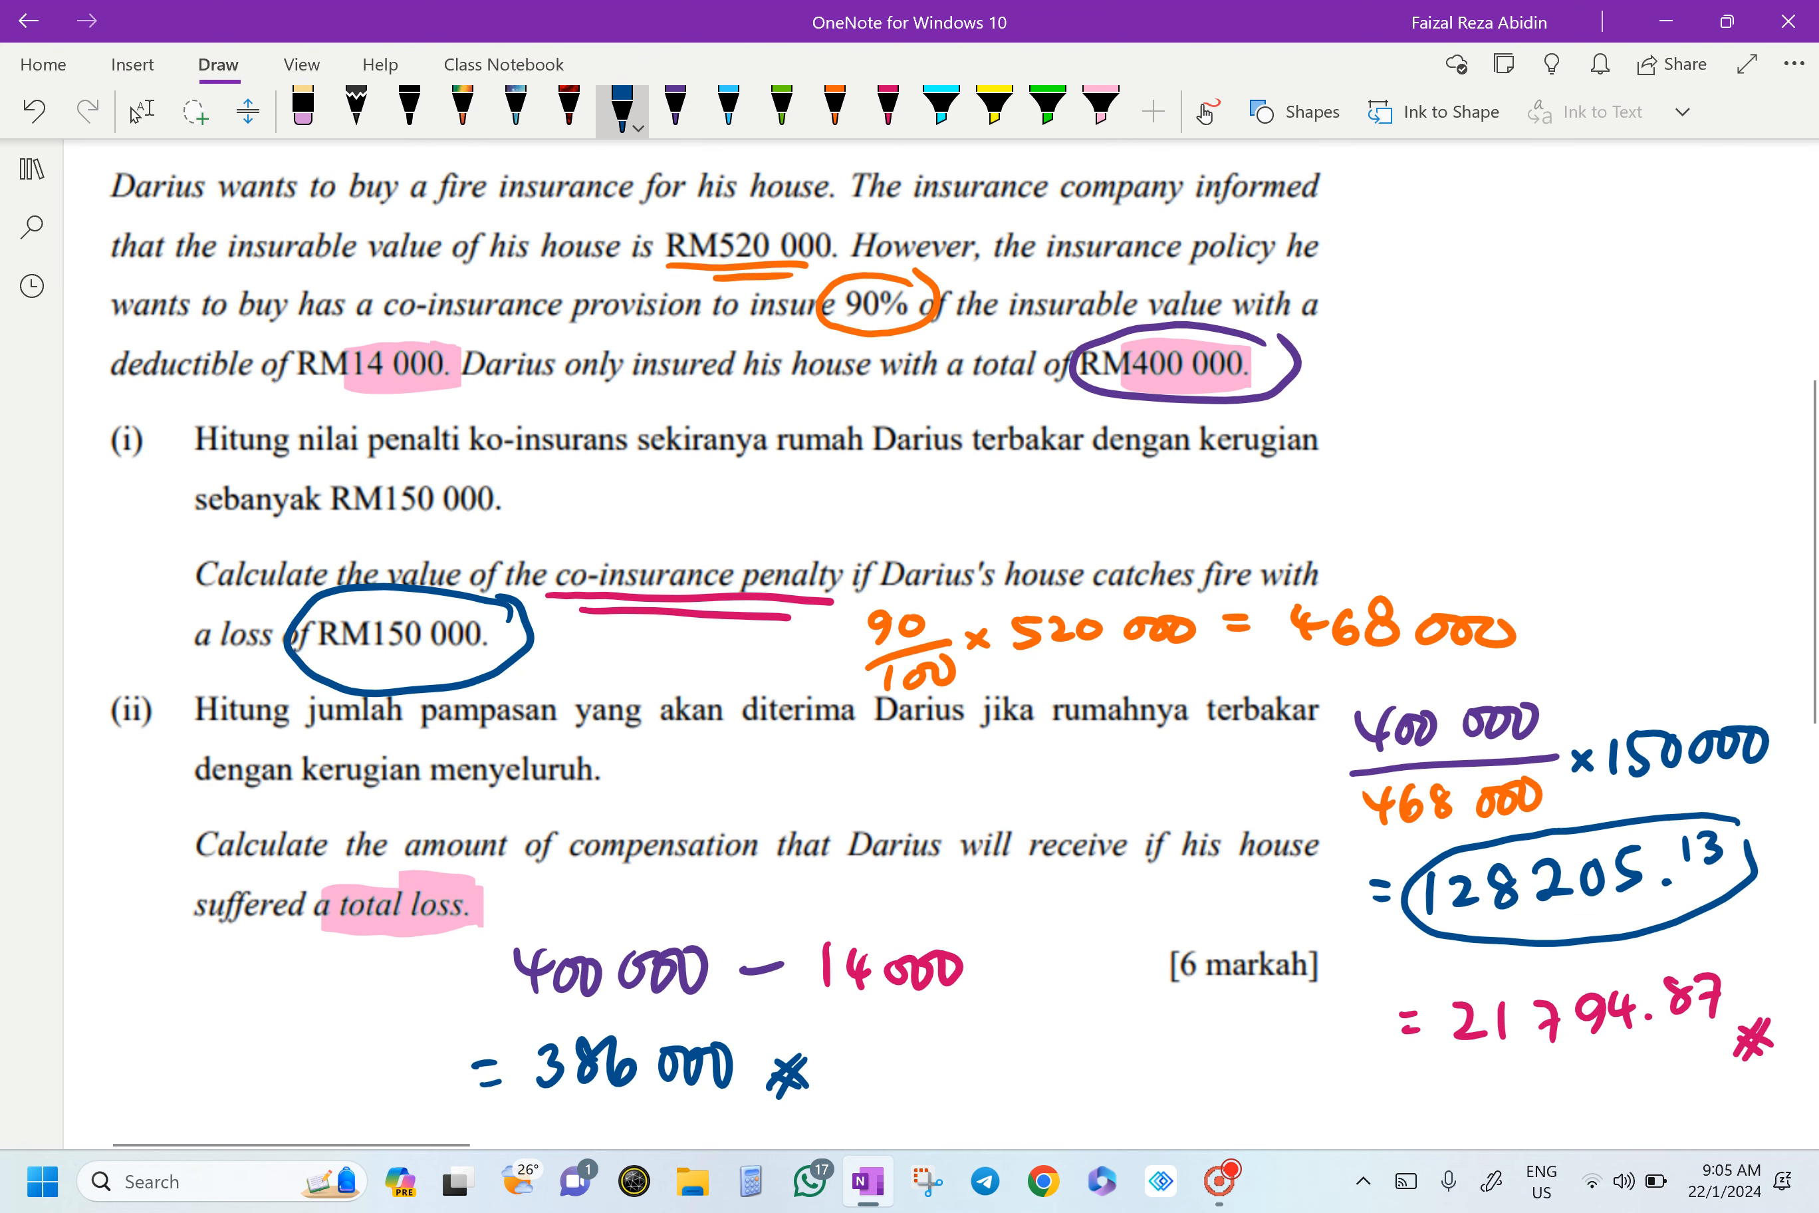
pyautogui.click(140, 110)
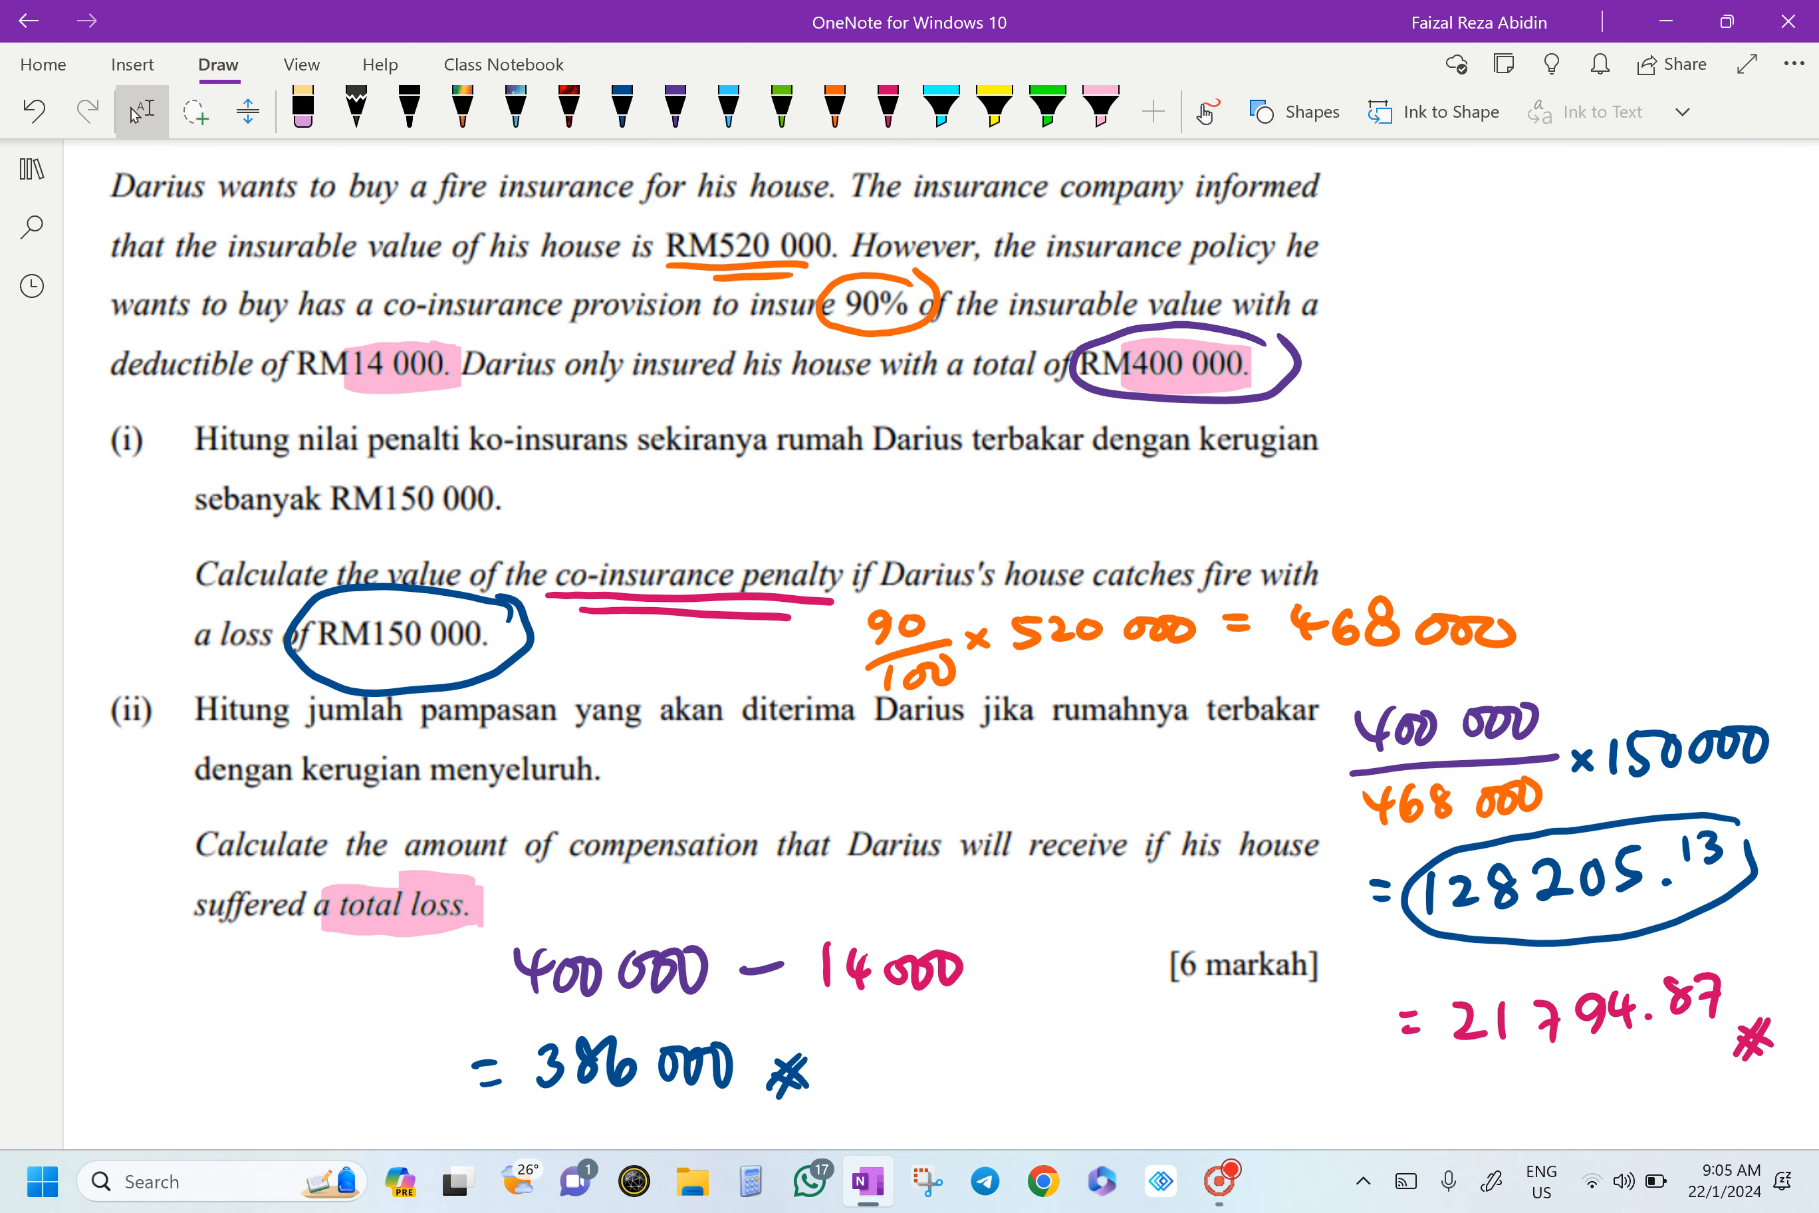